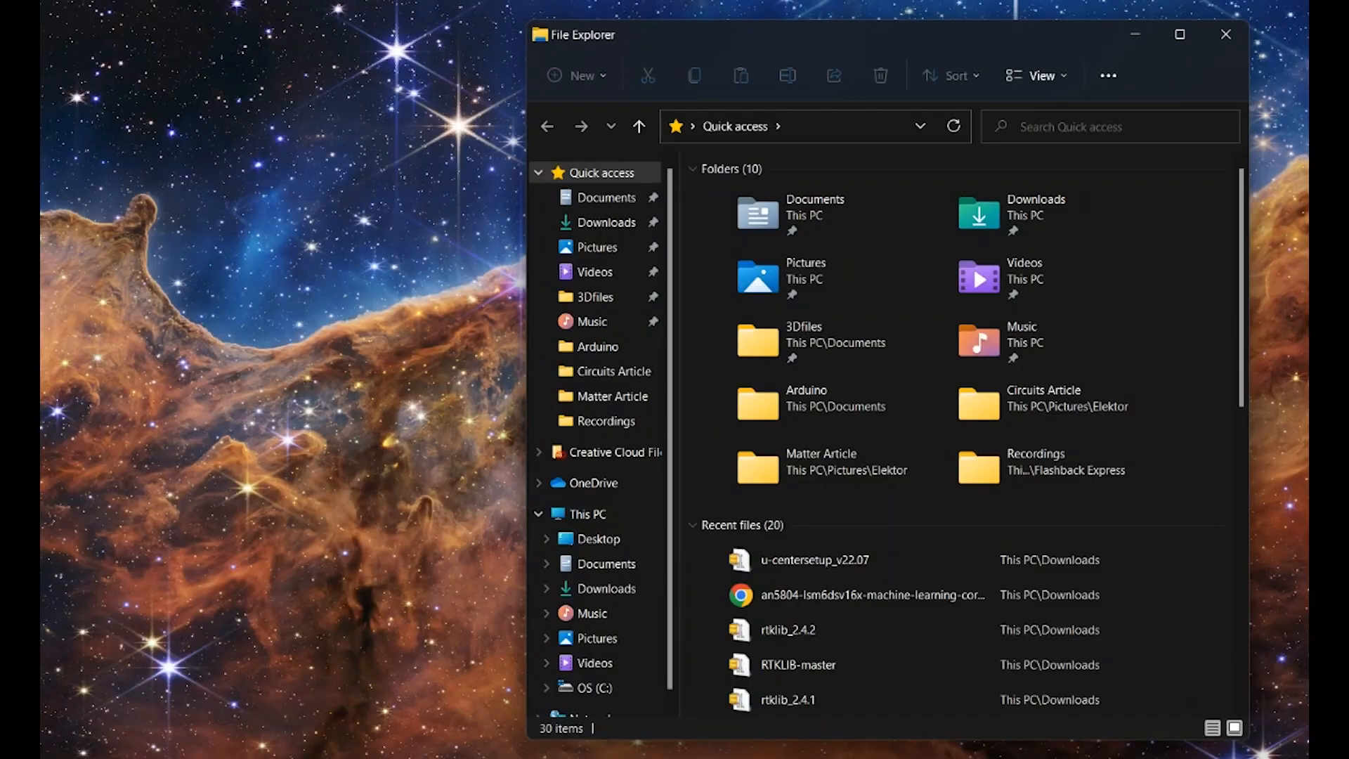
Step: Browse to Documents > rtklib_2.4.2 > bin and run rtklaunch to bring up the RTKLIB launcher
click(604, 197)
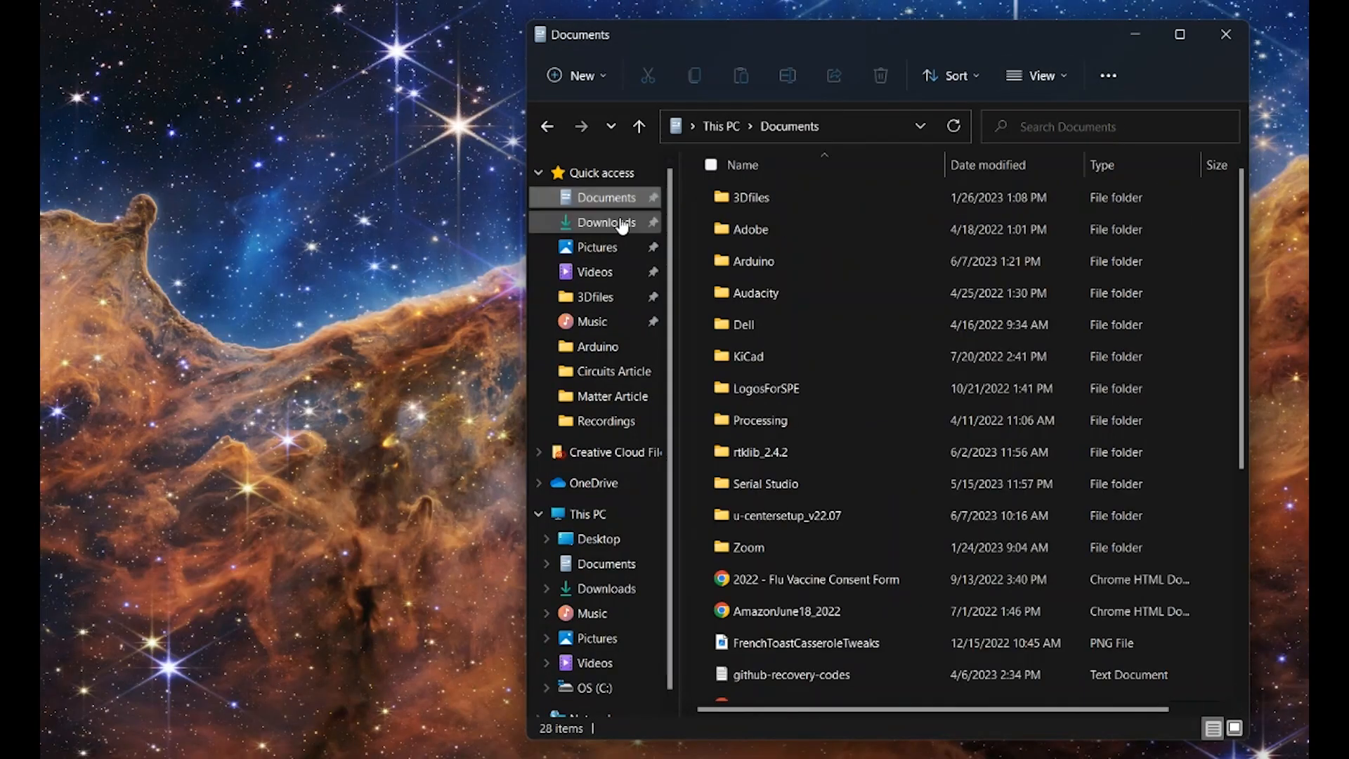
click(758, 451)
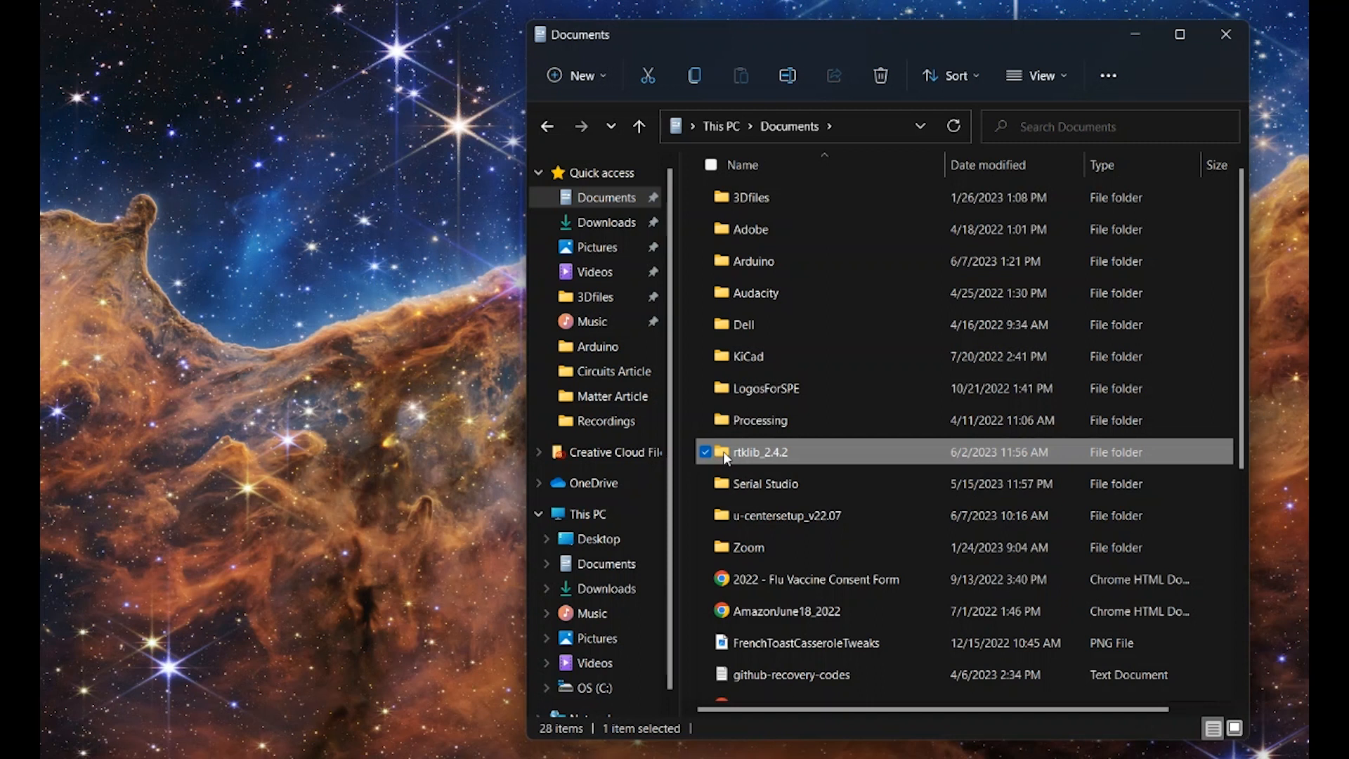
double_click(759, 451)
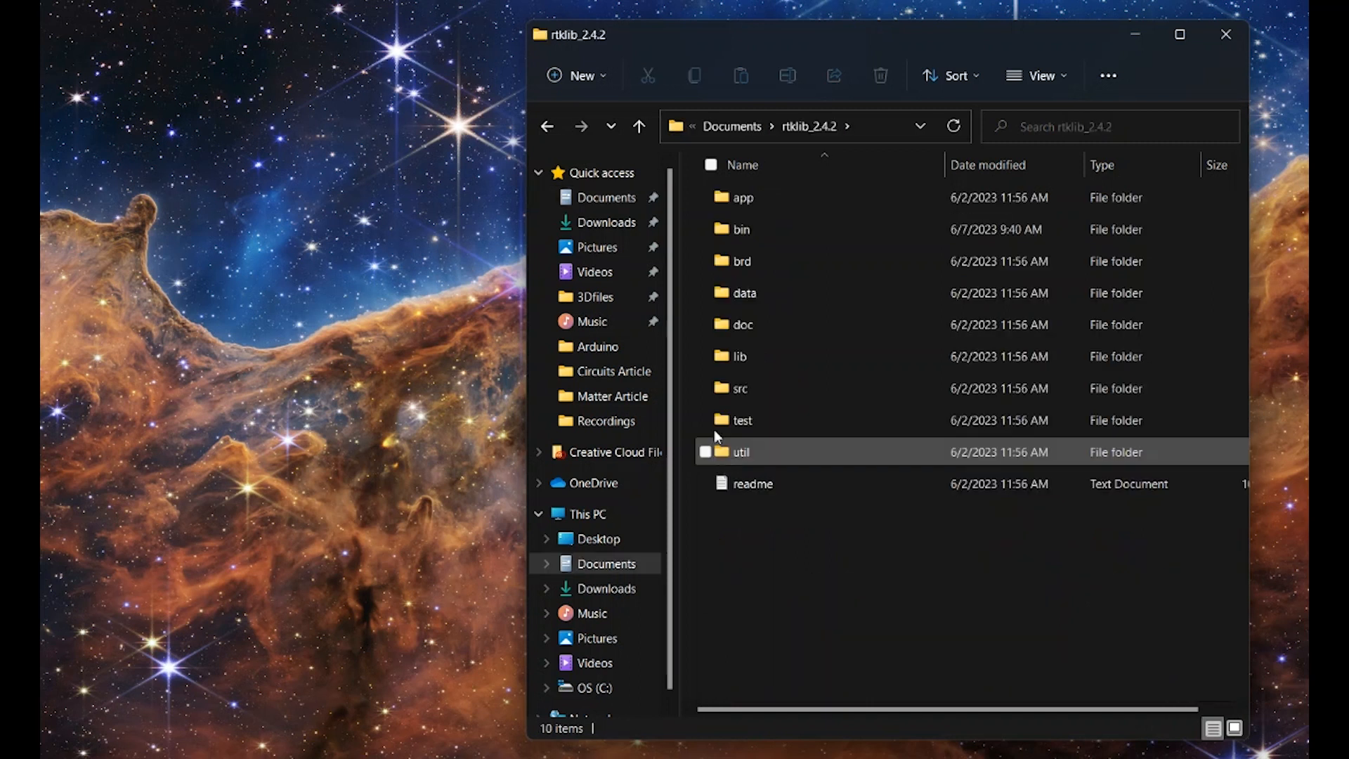
click(741, 229)
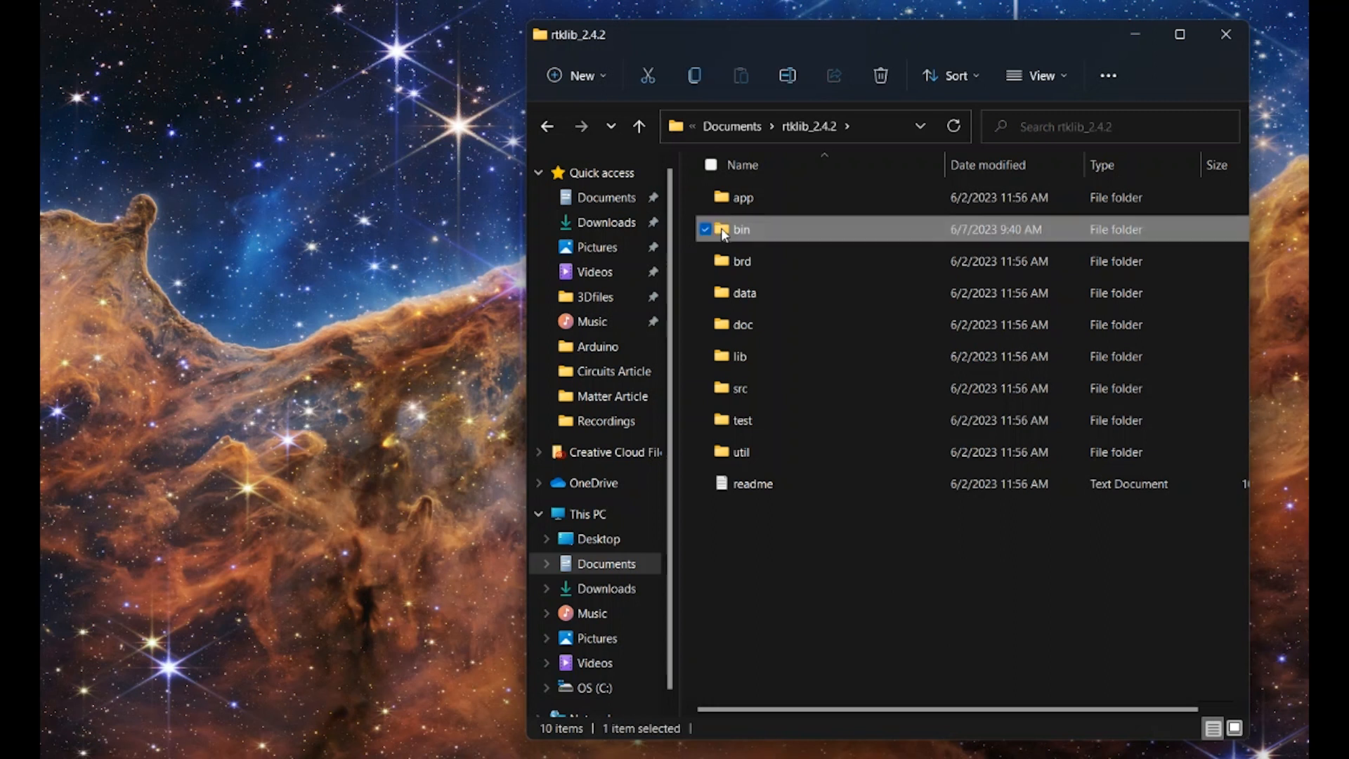
double_click(742, 229)
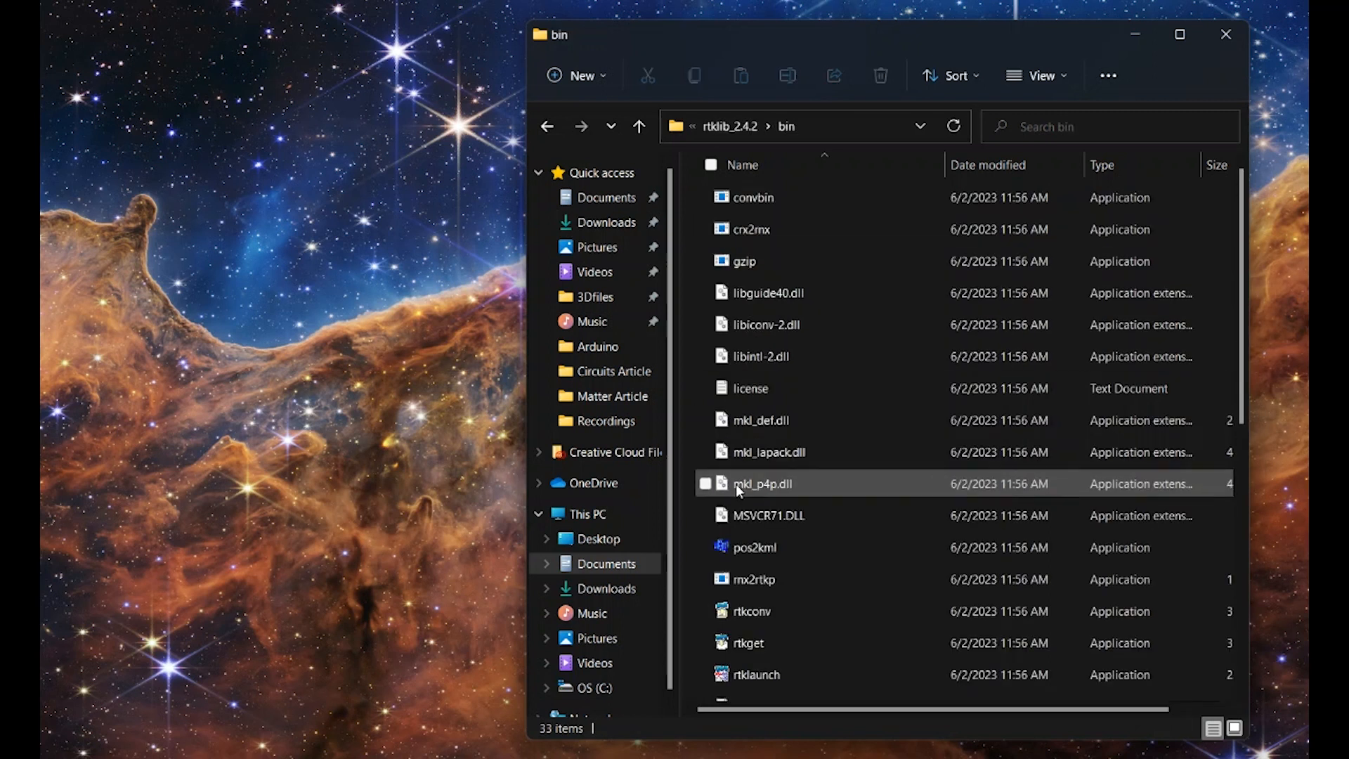
double_click(756, 675)
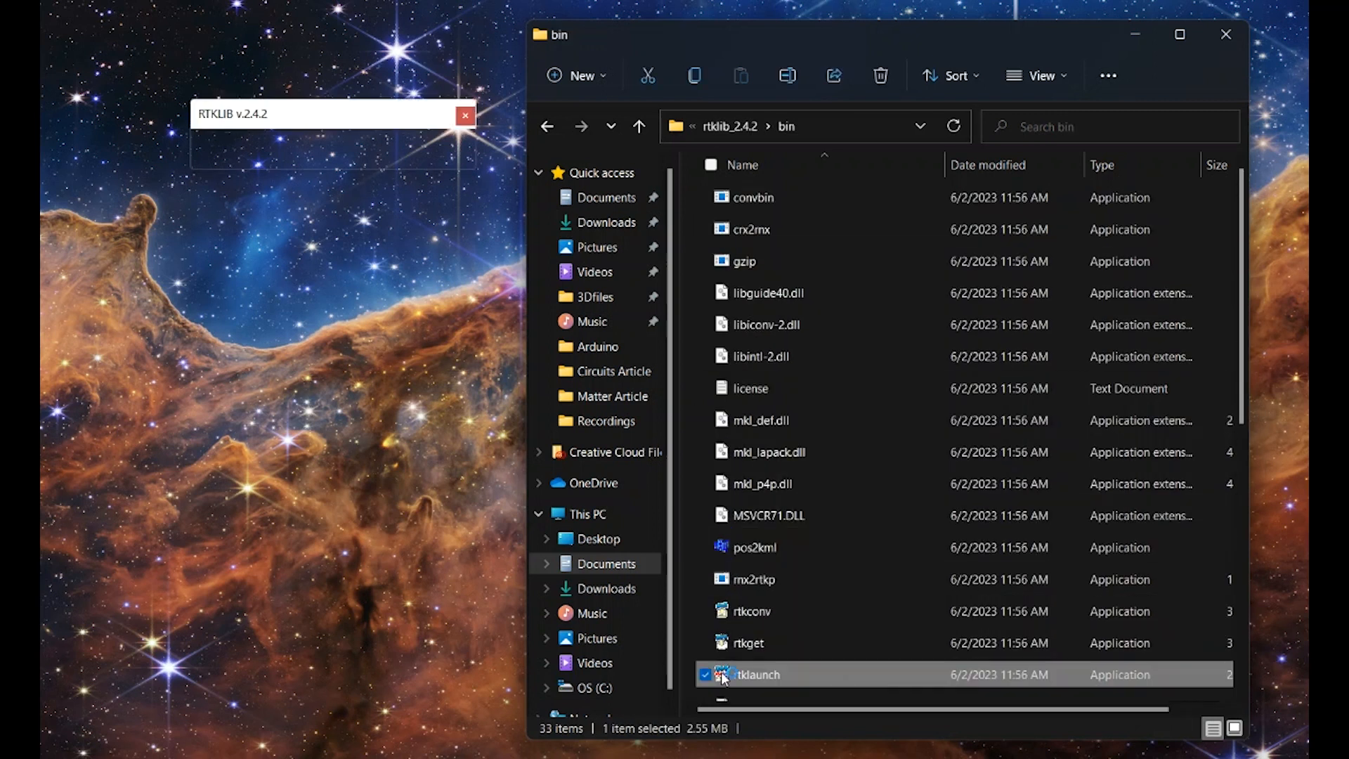
double_click(755, 674)
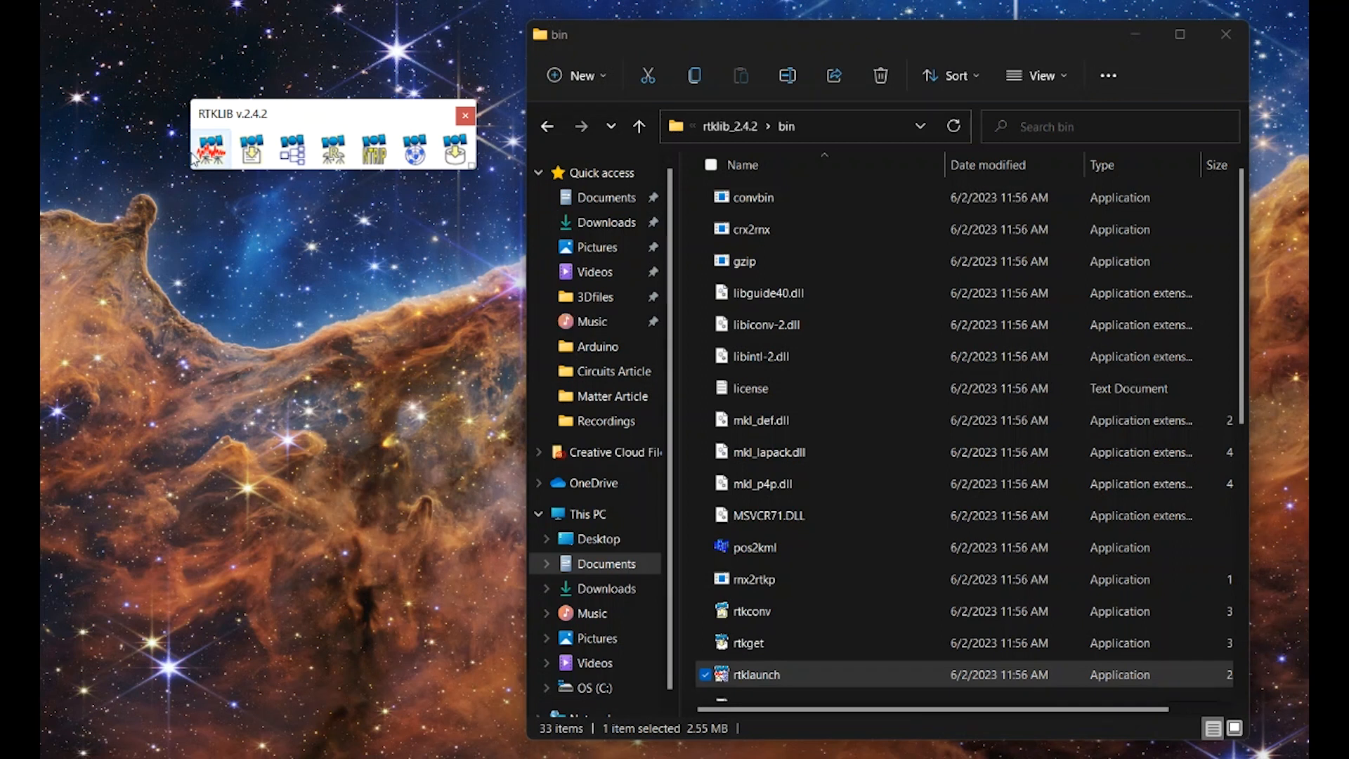
mouse_move(250, 147)
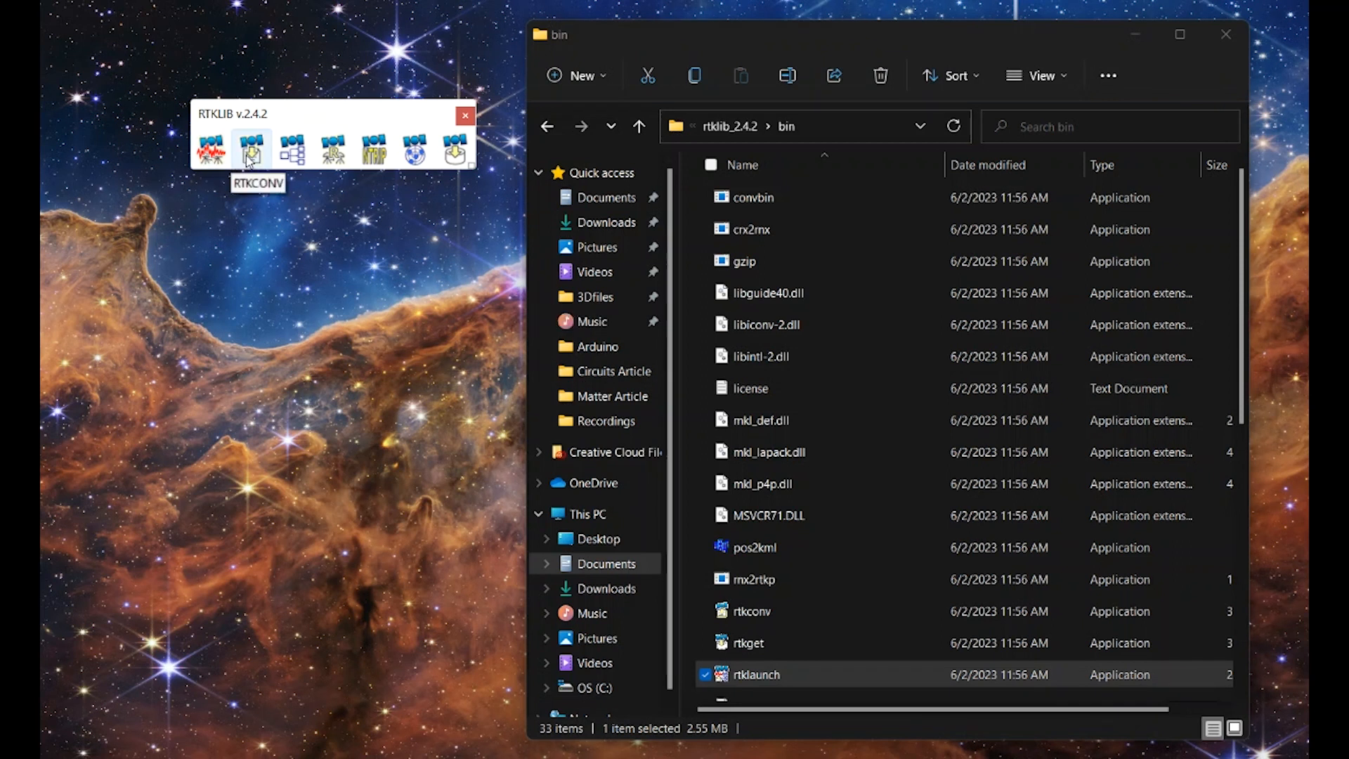
mouse_move(374, 153)
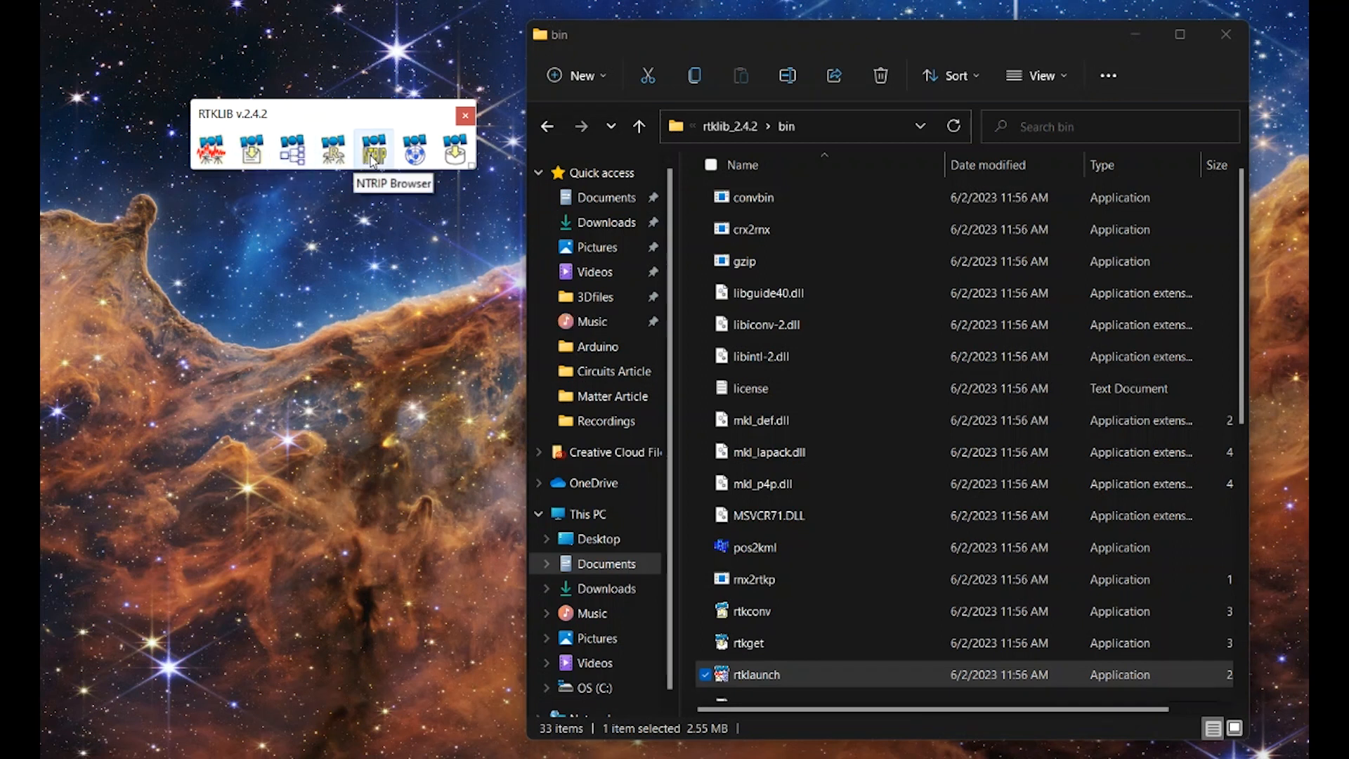
mouse_move(416, 153)
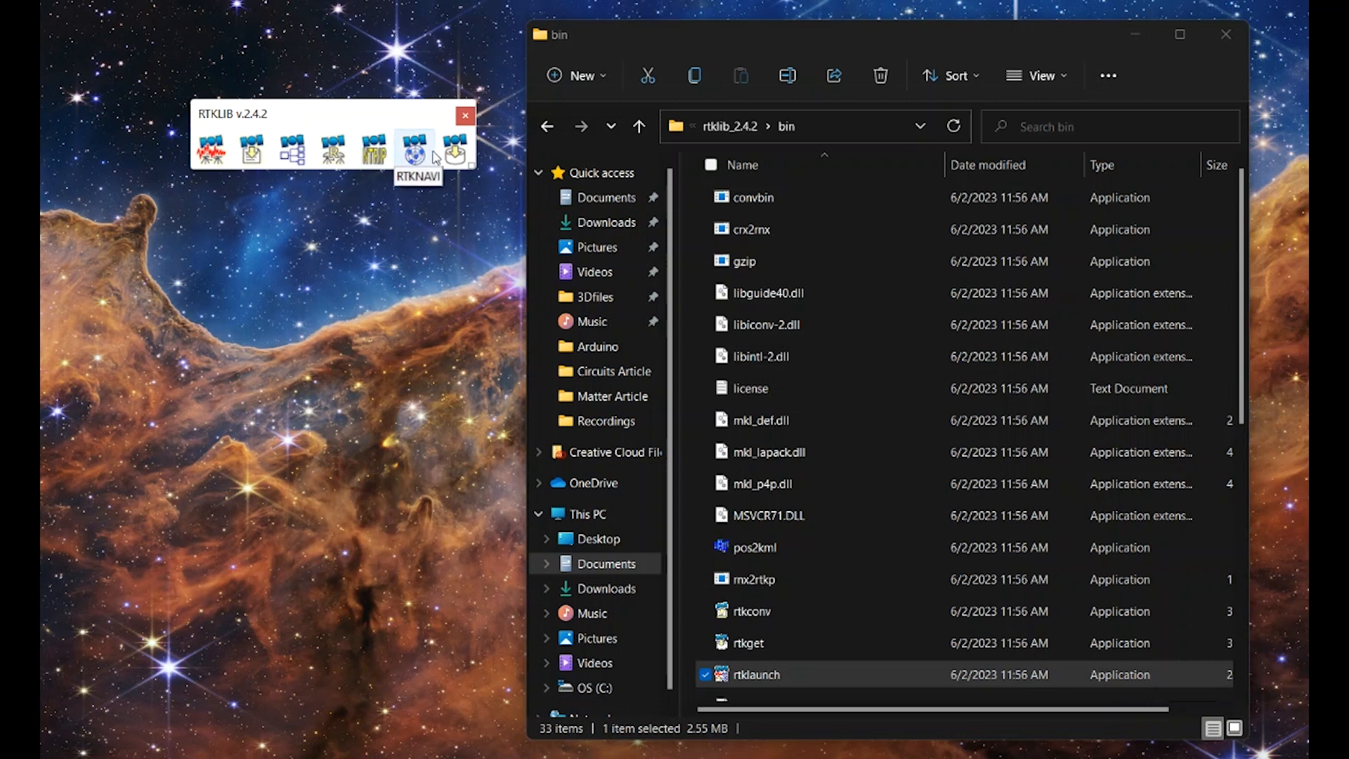
mouse_move(411, 154)
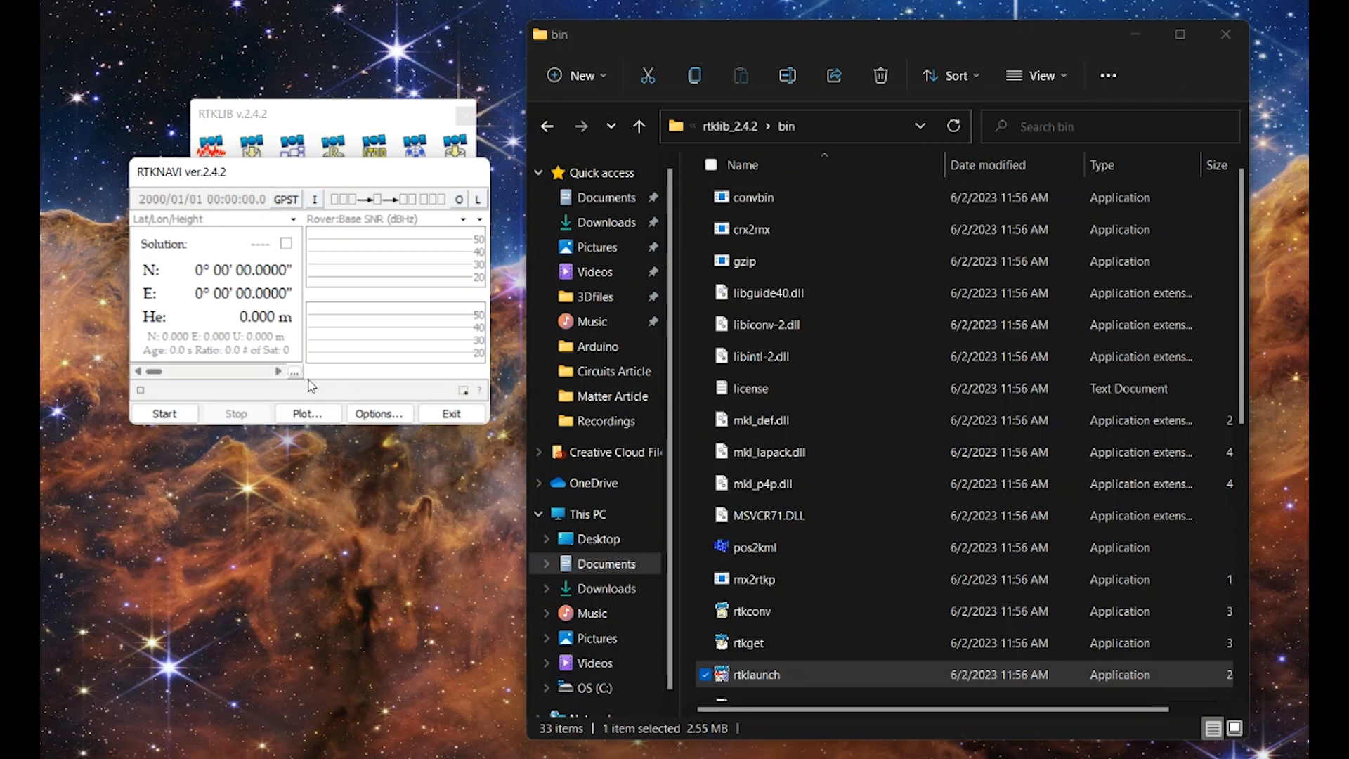
mouse_move(325, 194)
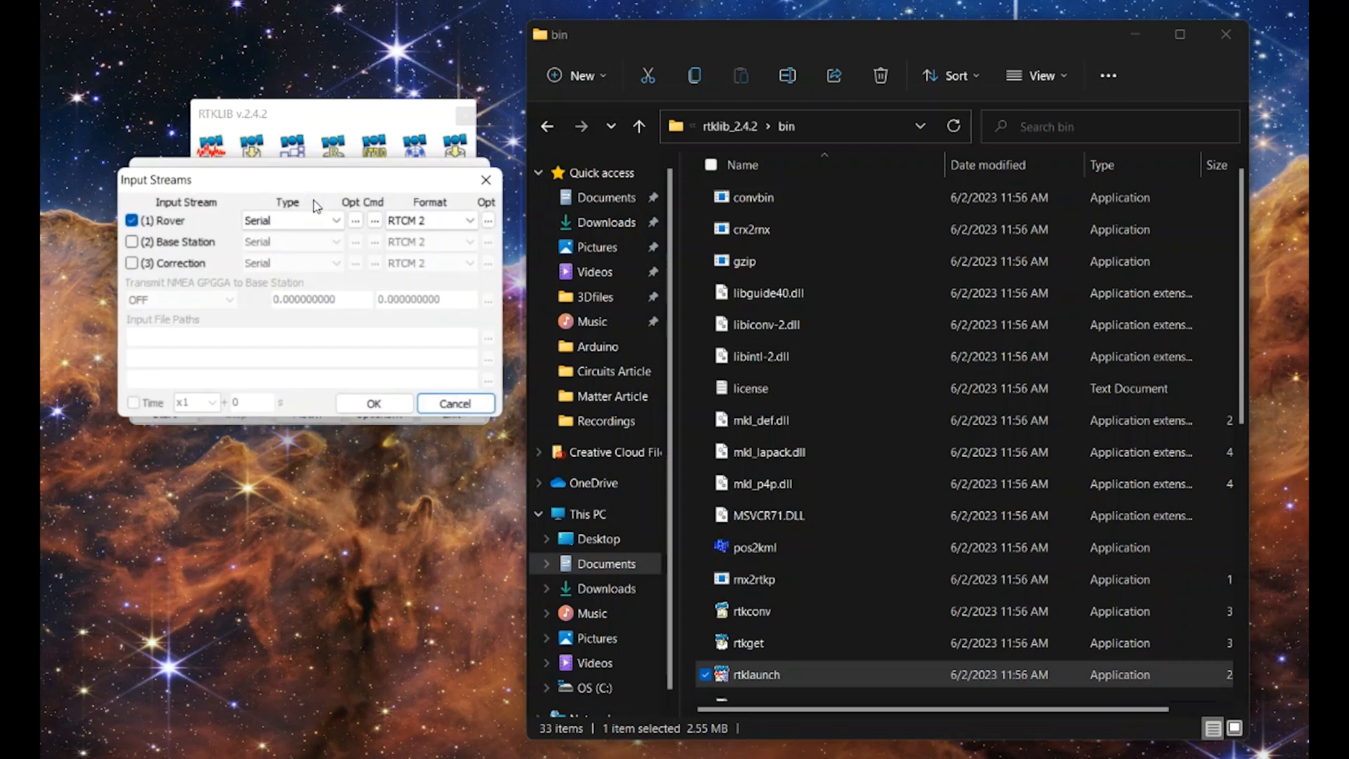
mouse_move(181, 250)
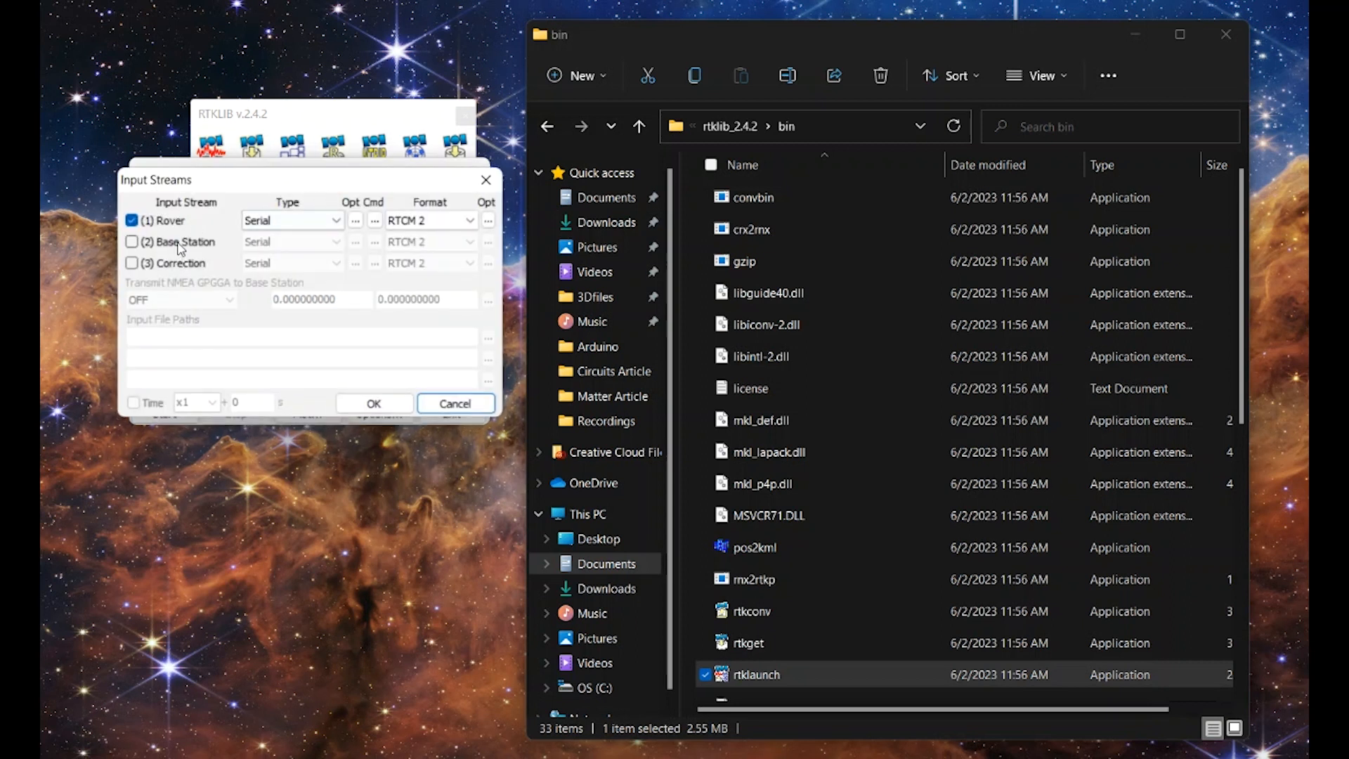
Step: Disable the Rover stream and enable Base Station as an NTRIP Client with RTCM 3 format
click(132, 220)
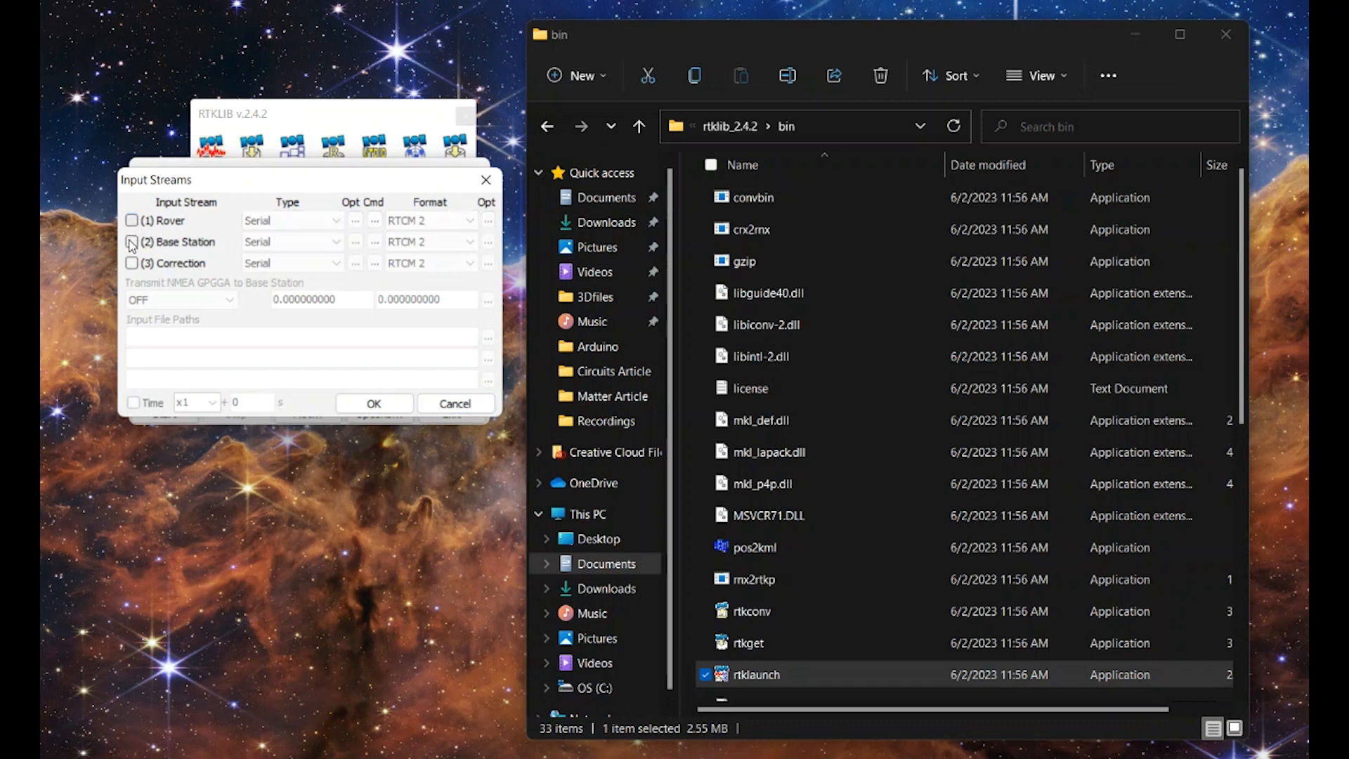
click(132, 242)
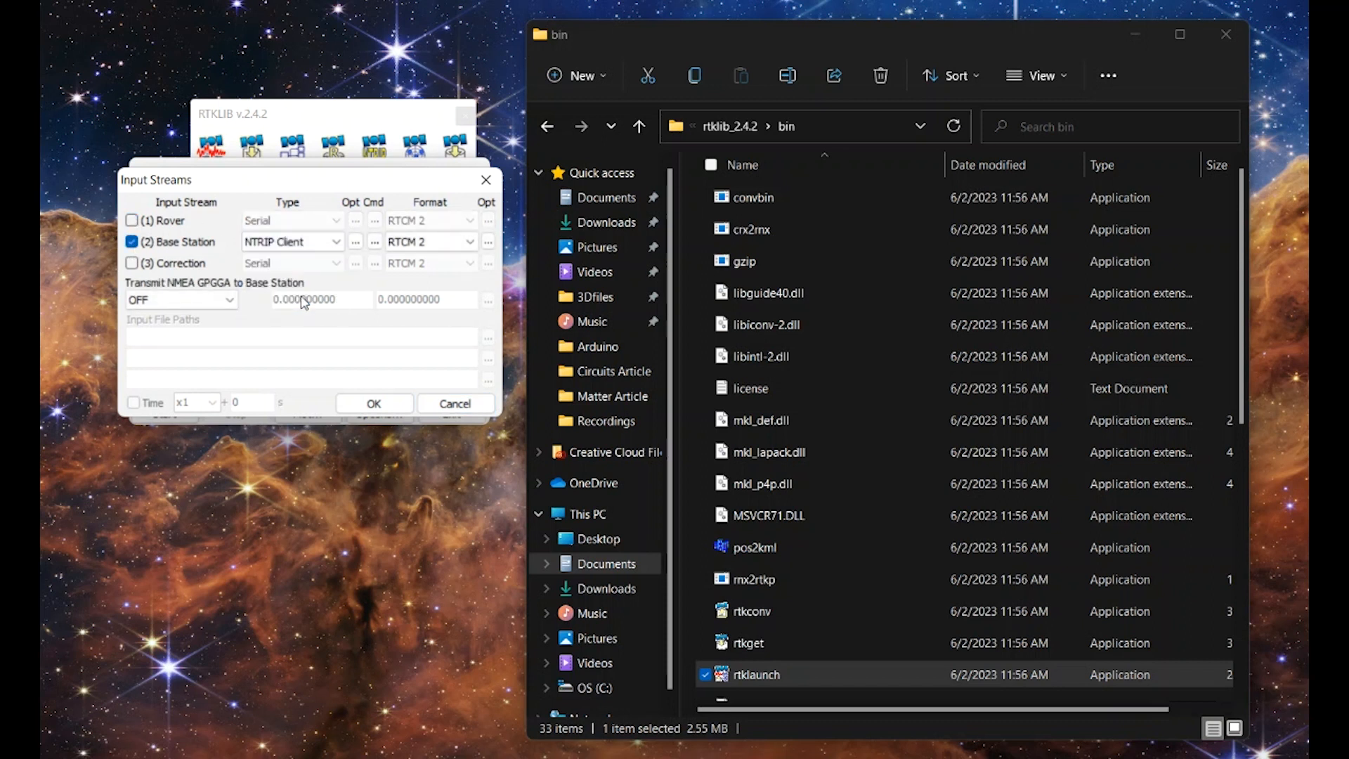
click(472, 240)
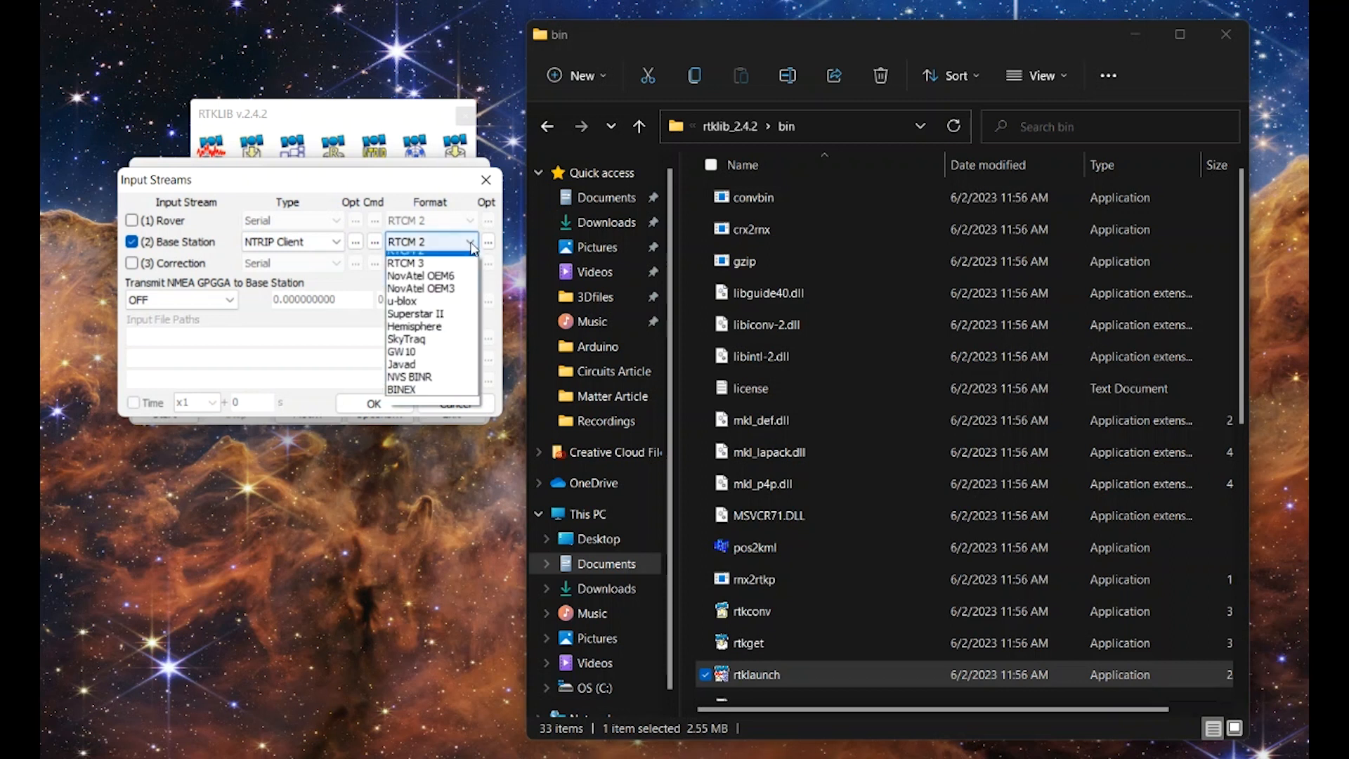
click(405, 262)
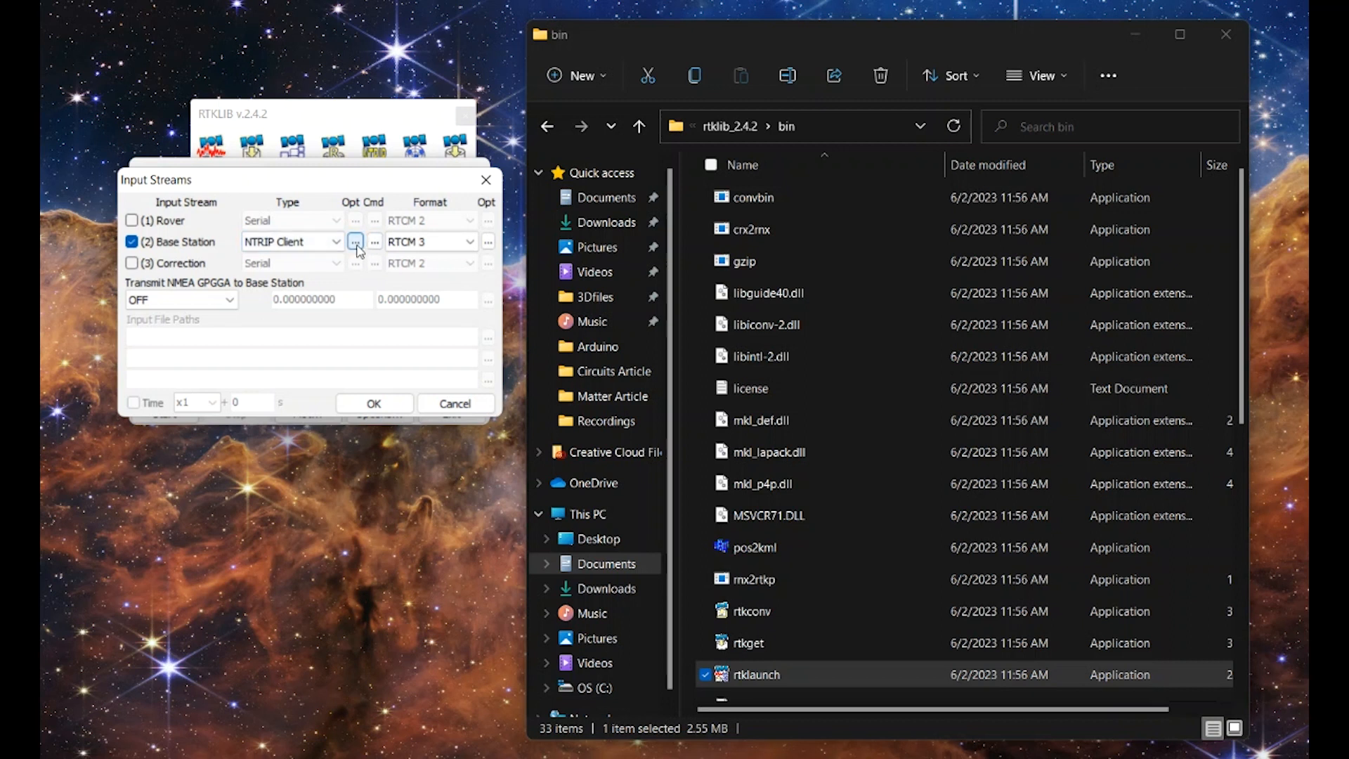
Step: Set the base NTRIP client to caster host rtgpsout.unavco.org on port 2101
click(355, 242)
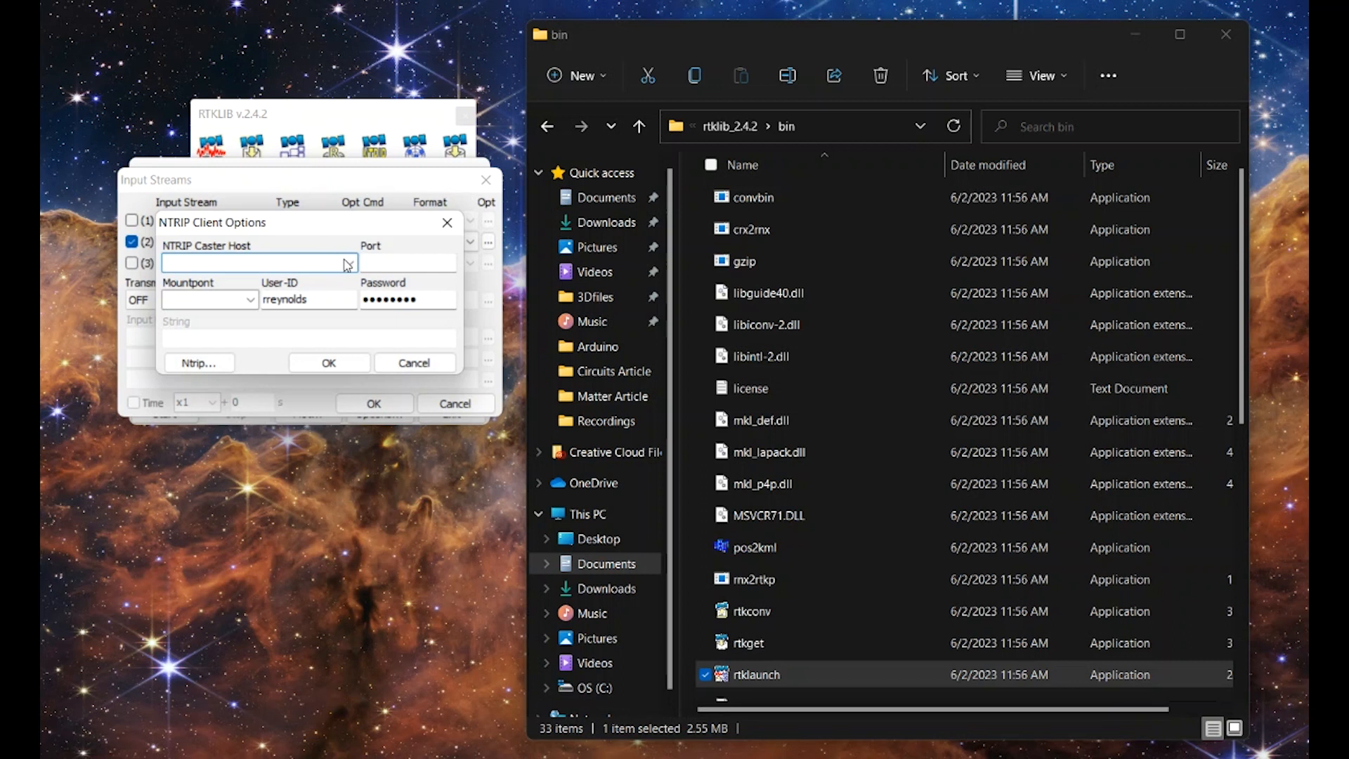
click(349, 263)
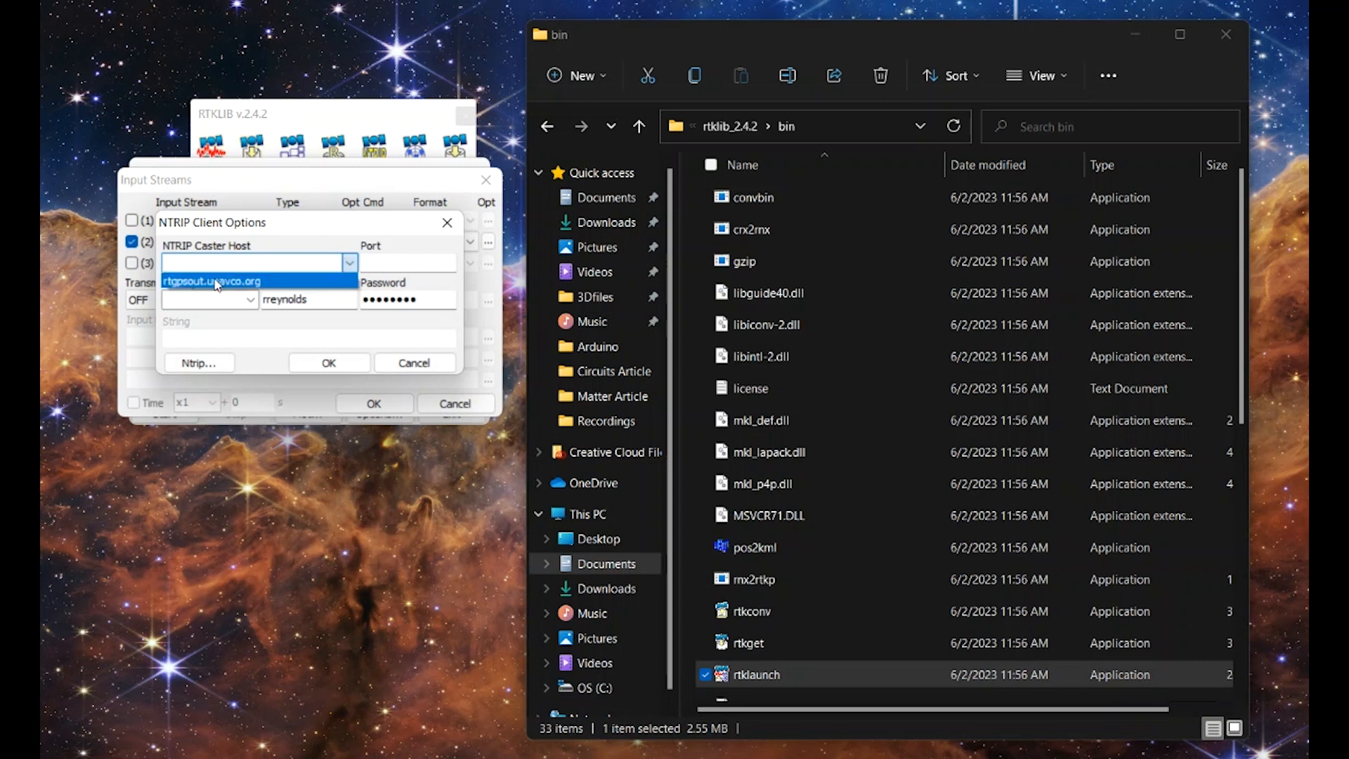
click(211, 281)
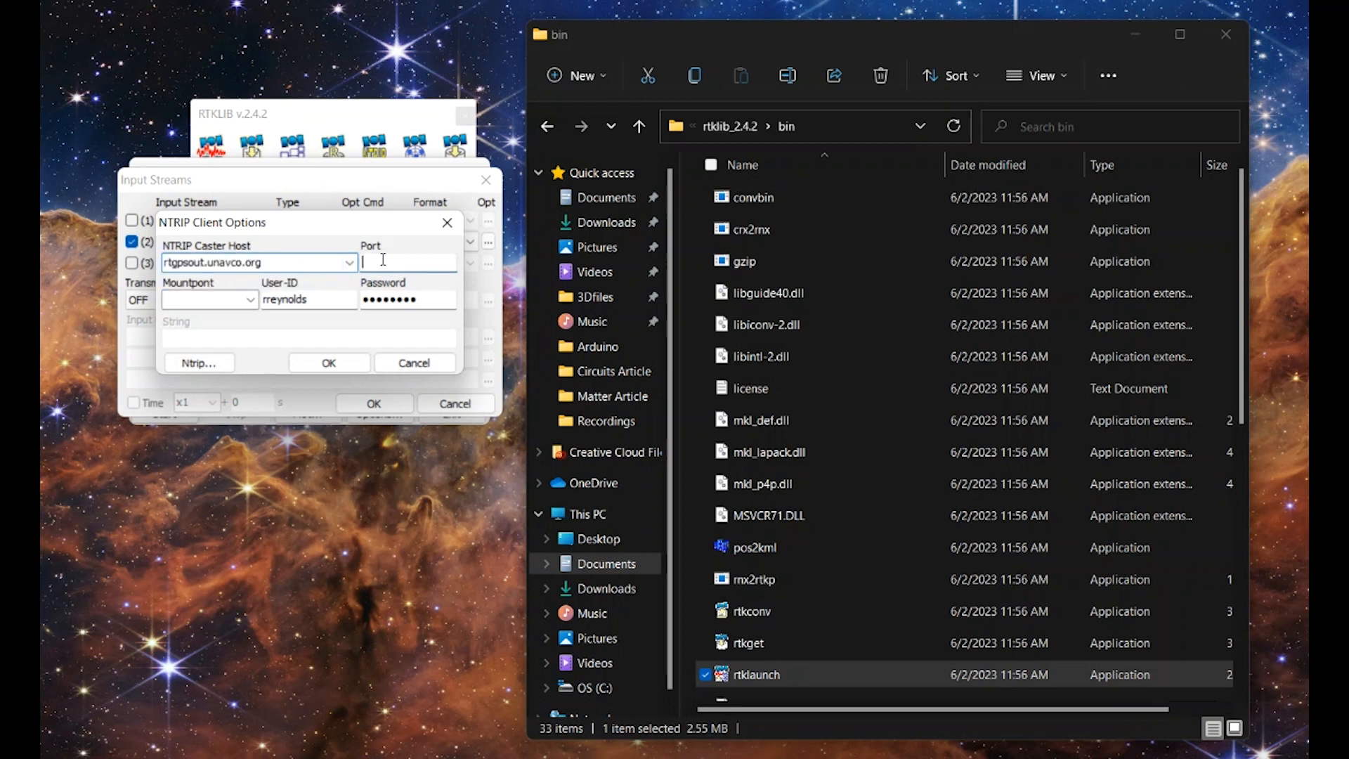
text(21)
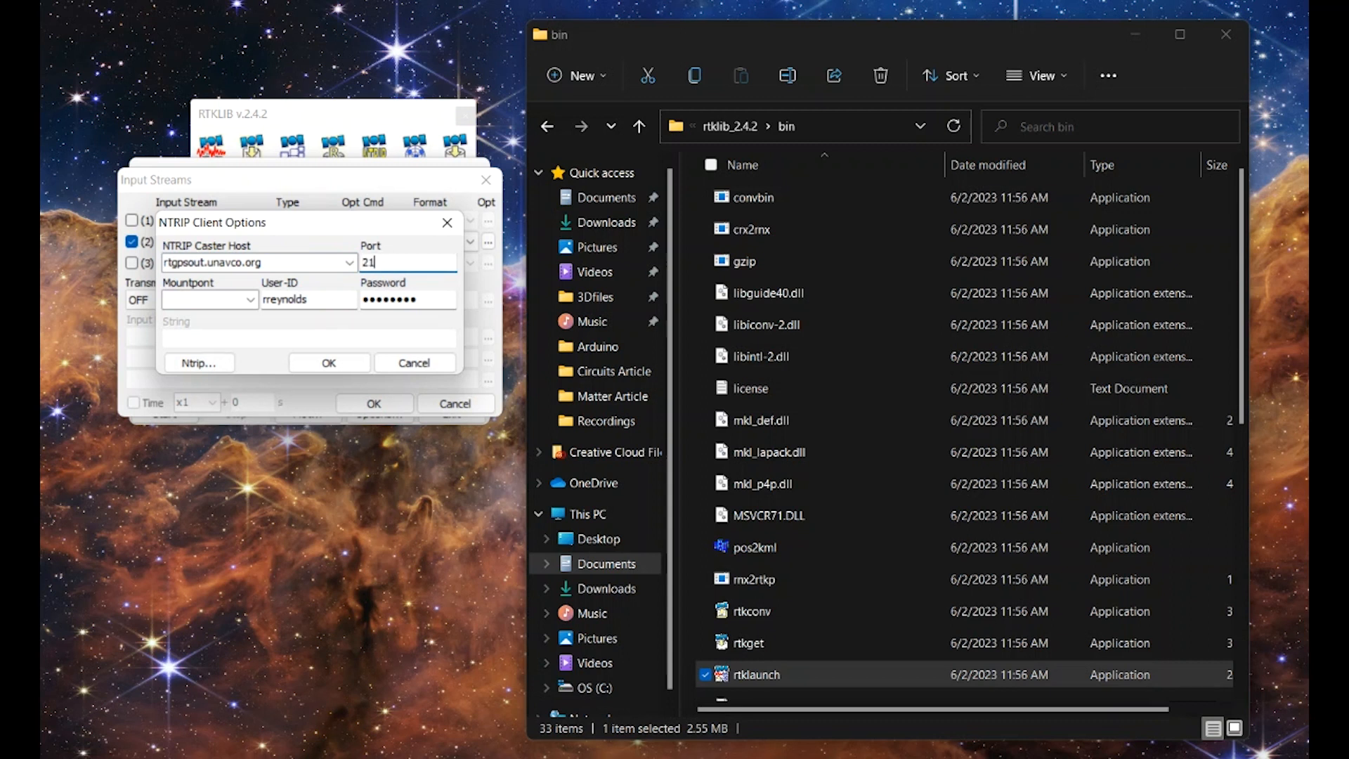
text(01)
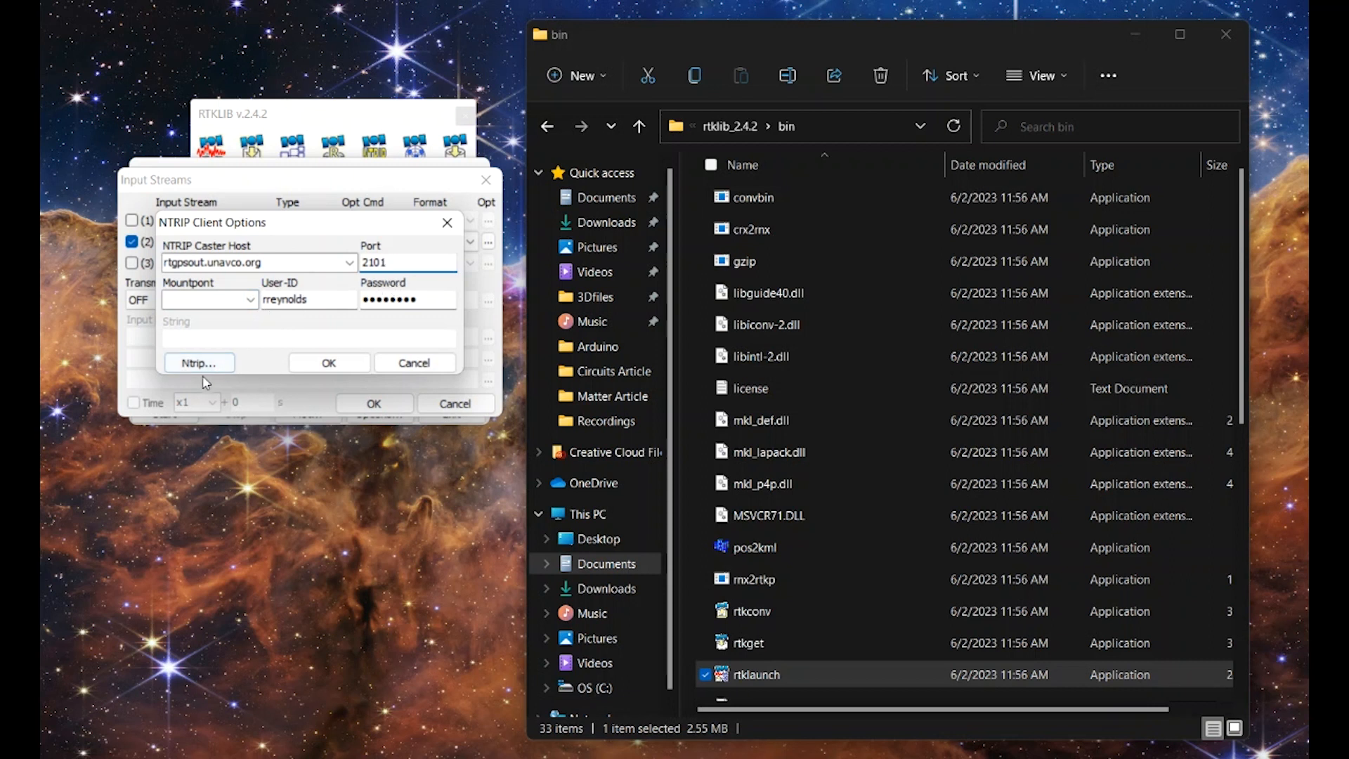
Step: Fetch the caster's source table in Ntrip Browser and scroll down to the P041_RTCM3 mountpoint
click(198, 363)
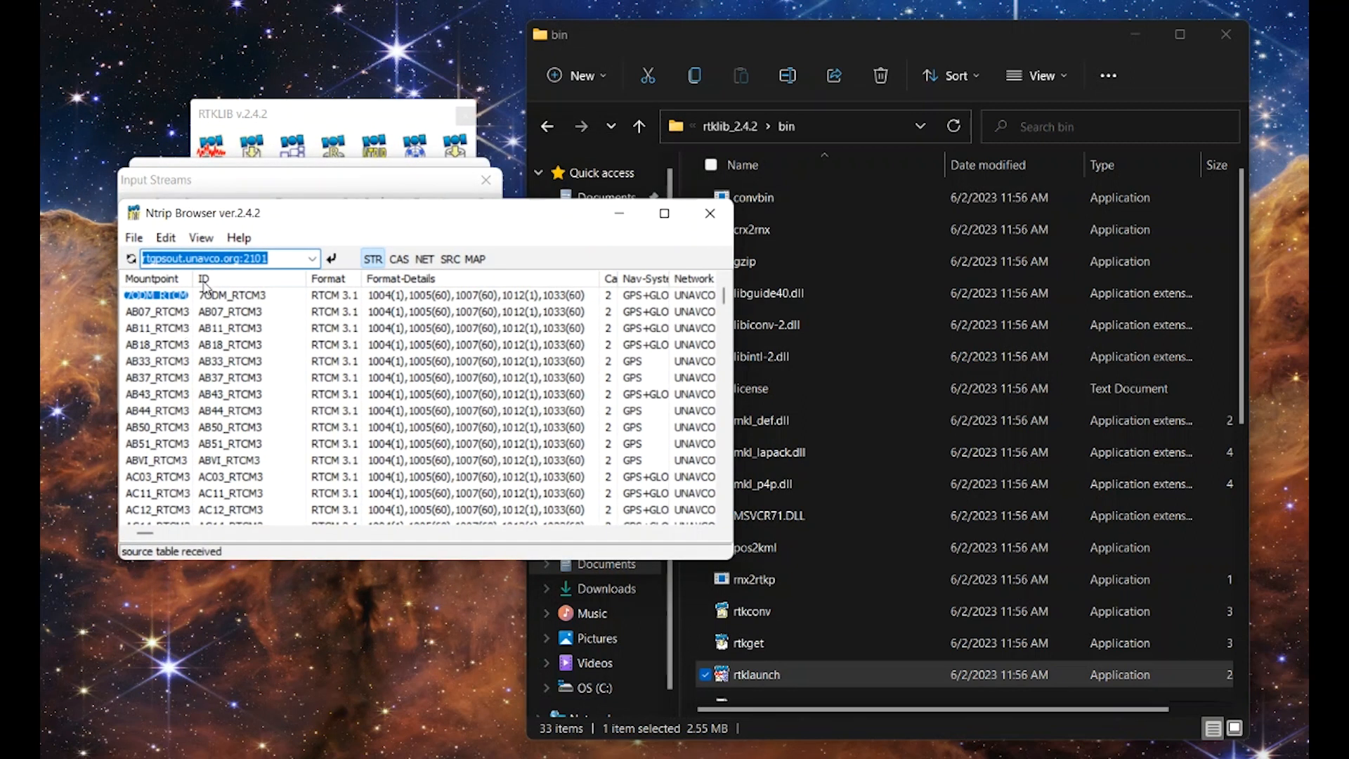
mouse_move(332, 289)
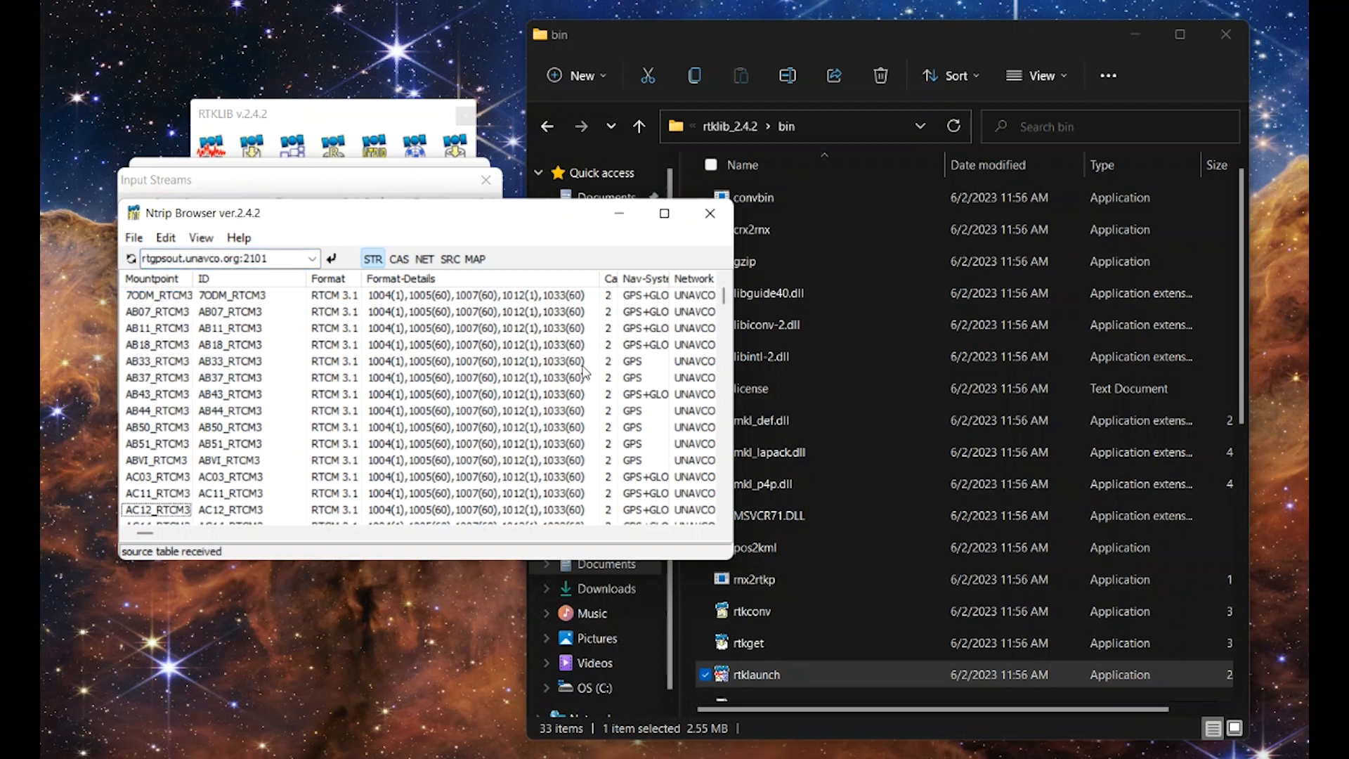
scroll(down, 3)
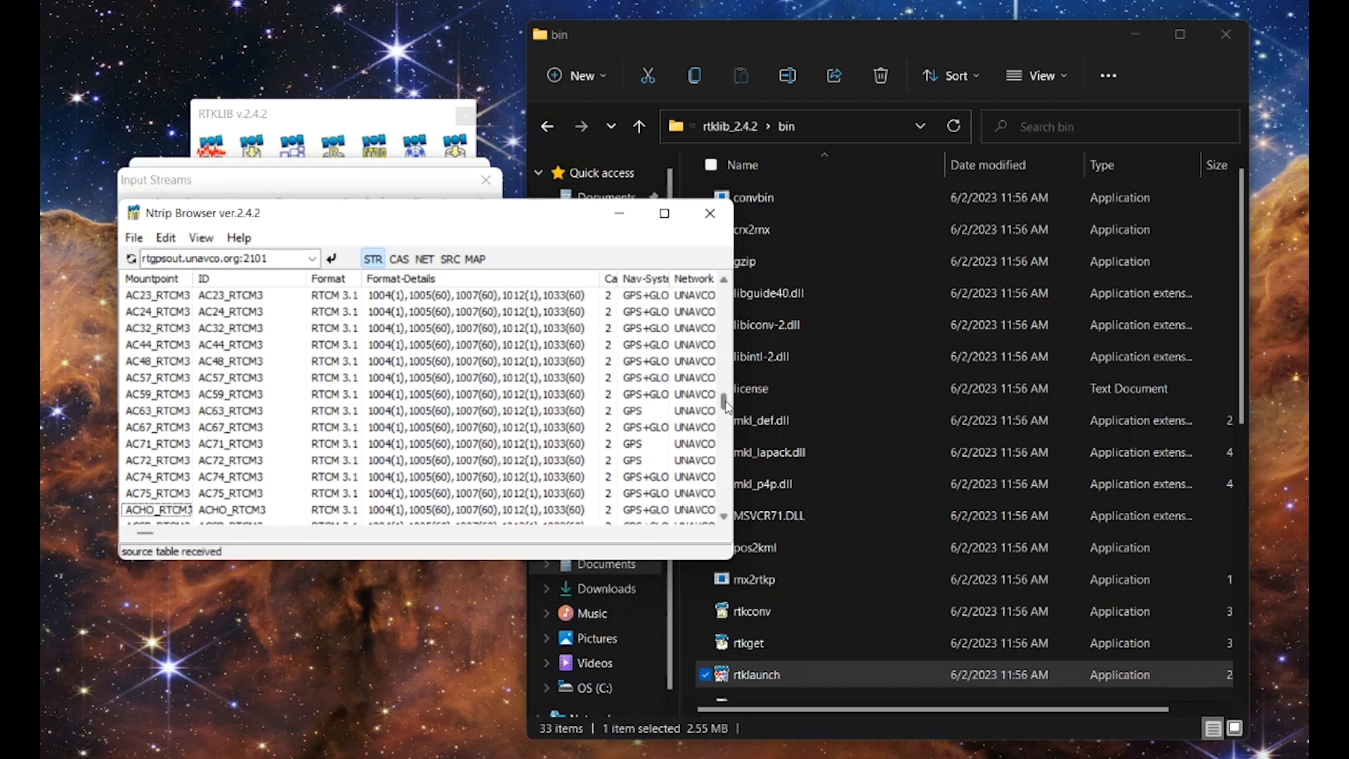
scroll(down, 3)
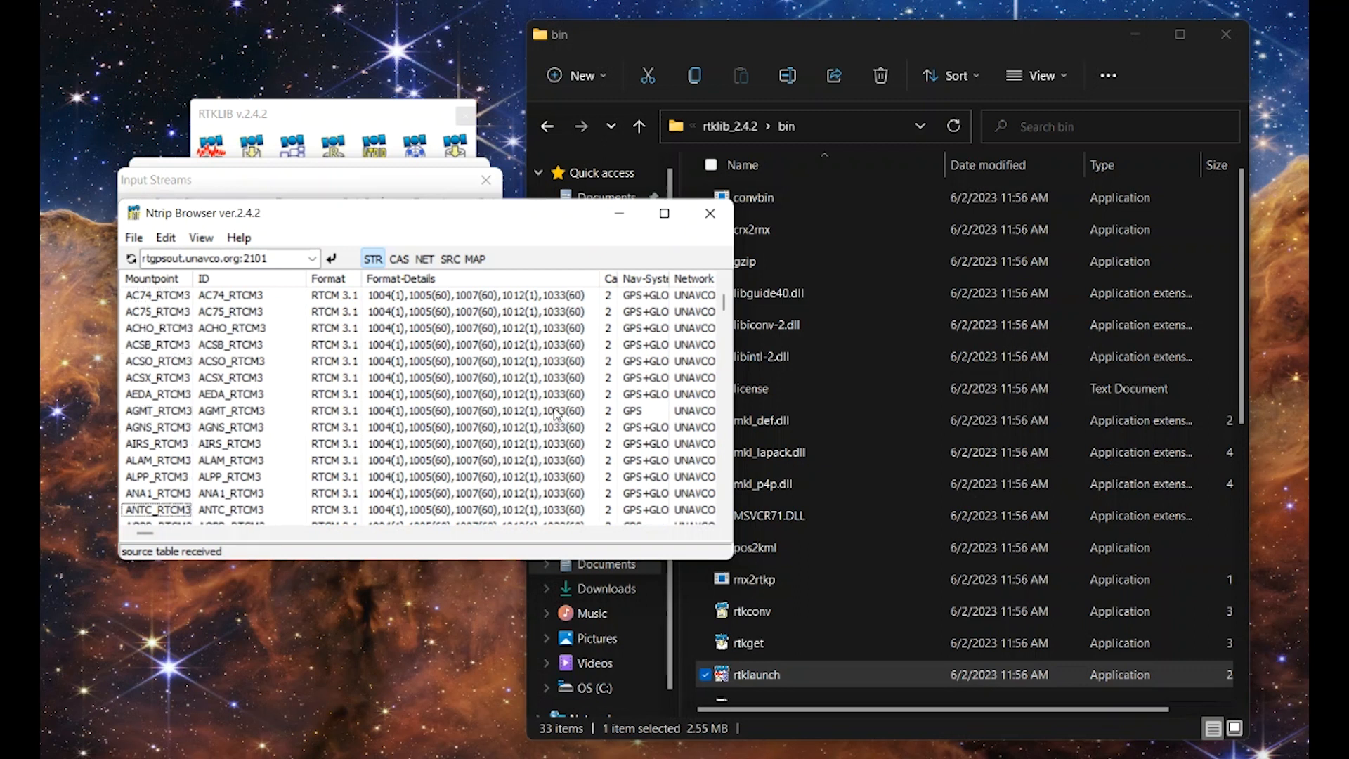
scroll(down, 3)
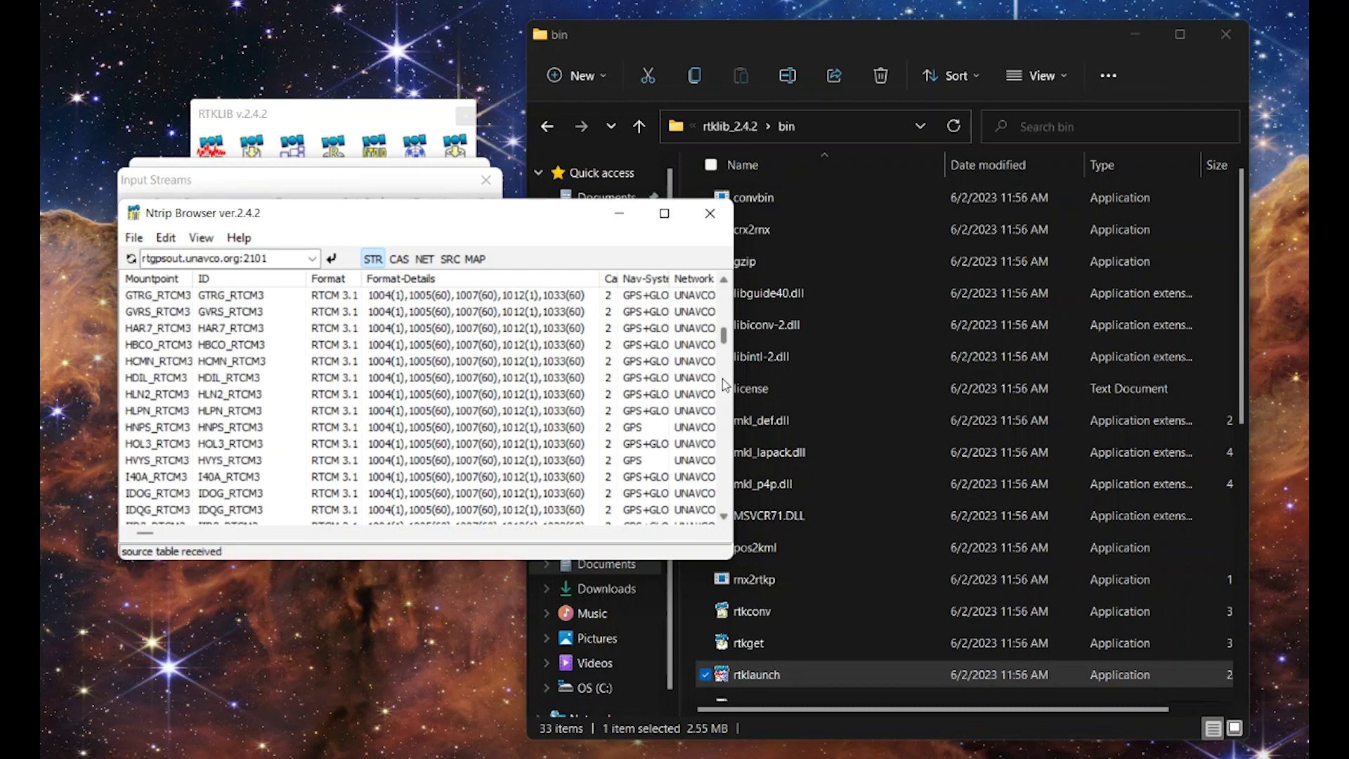
scroll(down, 3)
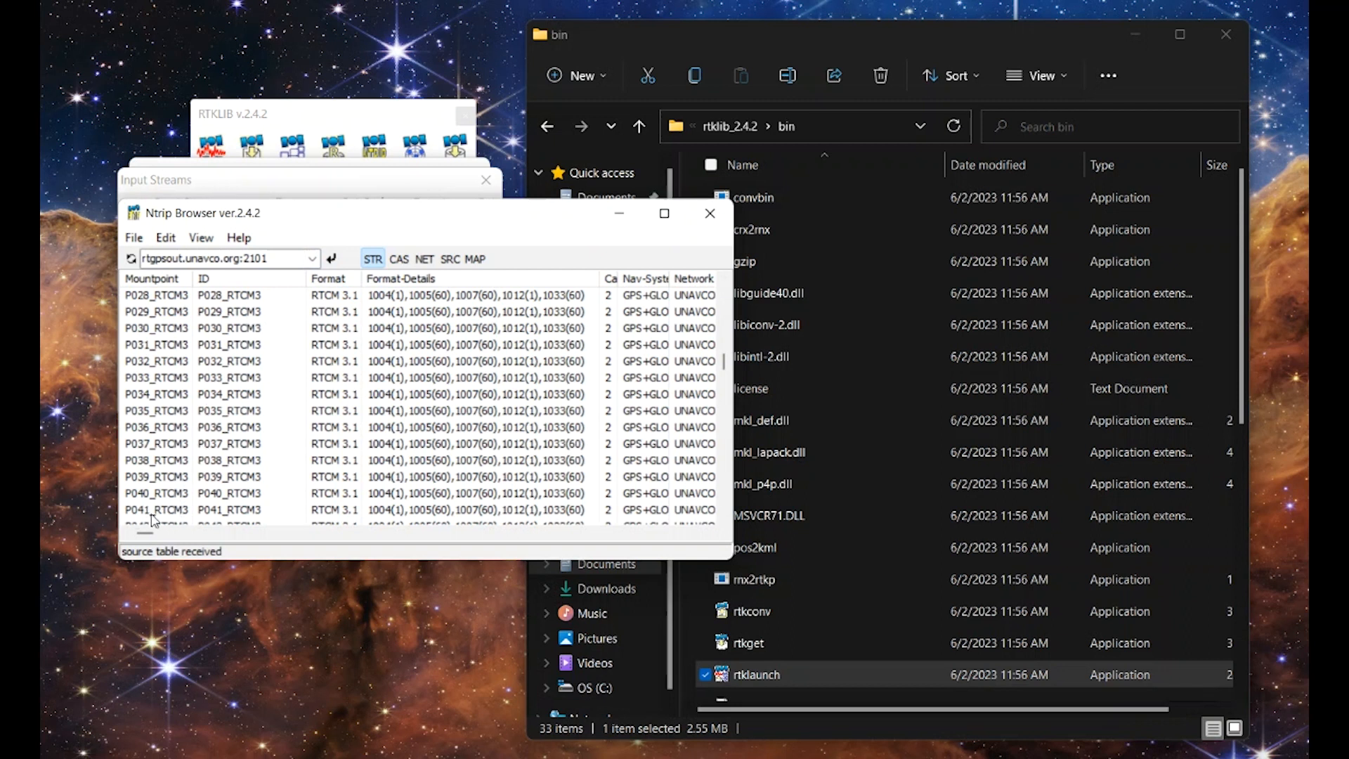
Step: Select mountpoint P041_RTCM3, confirm the input settings and start RTKNAVI receiving base SNR bars
click(154, 508)
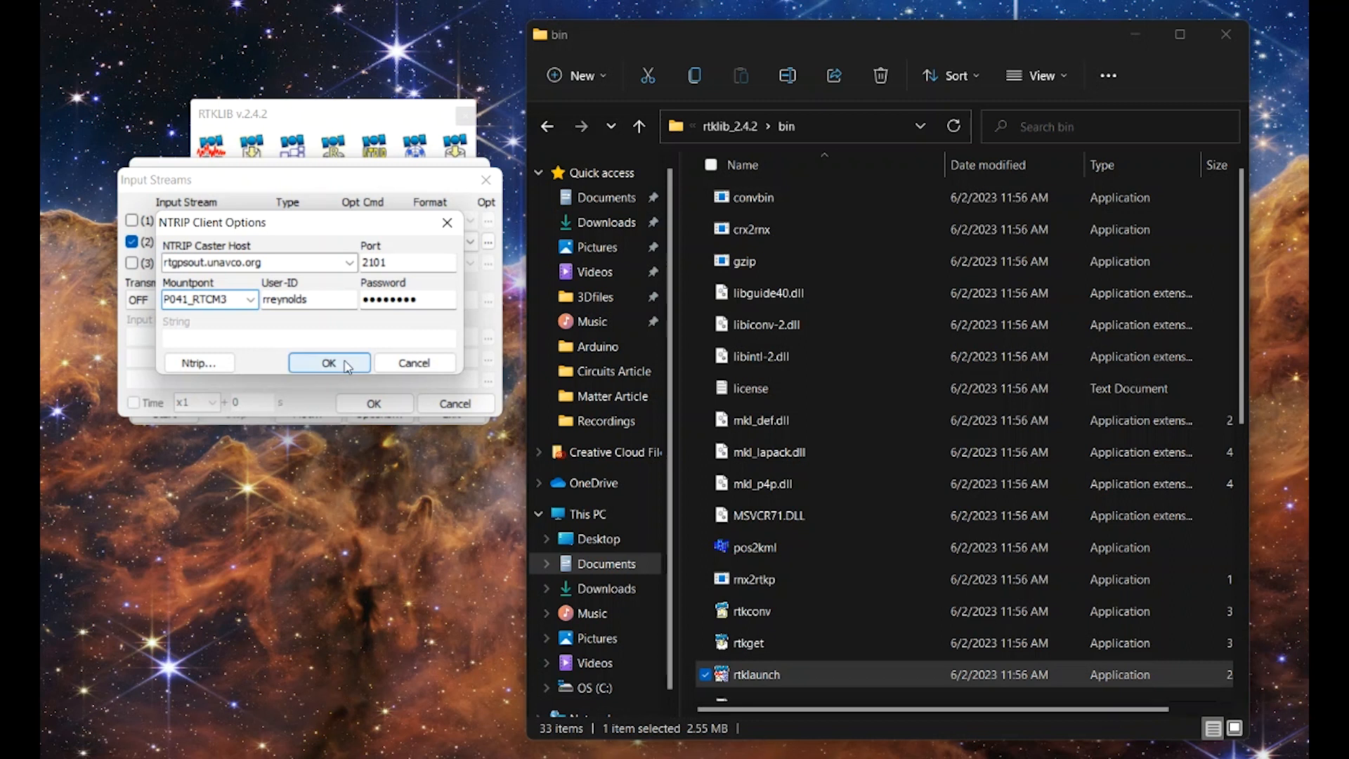
click(327, 362)
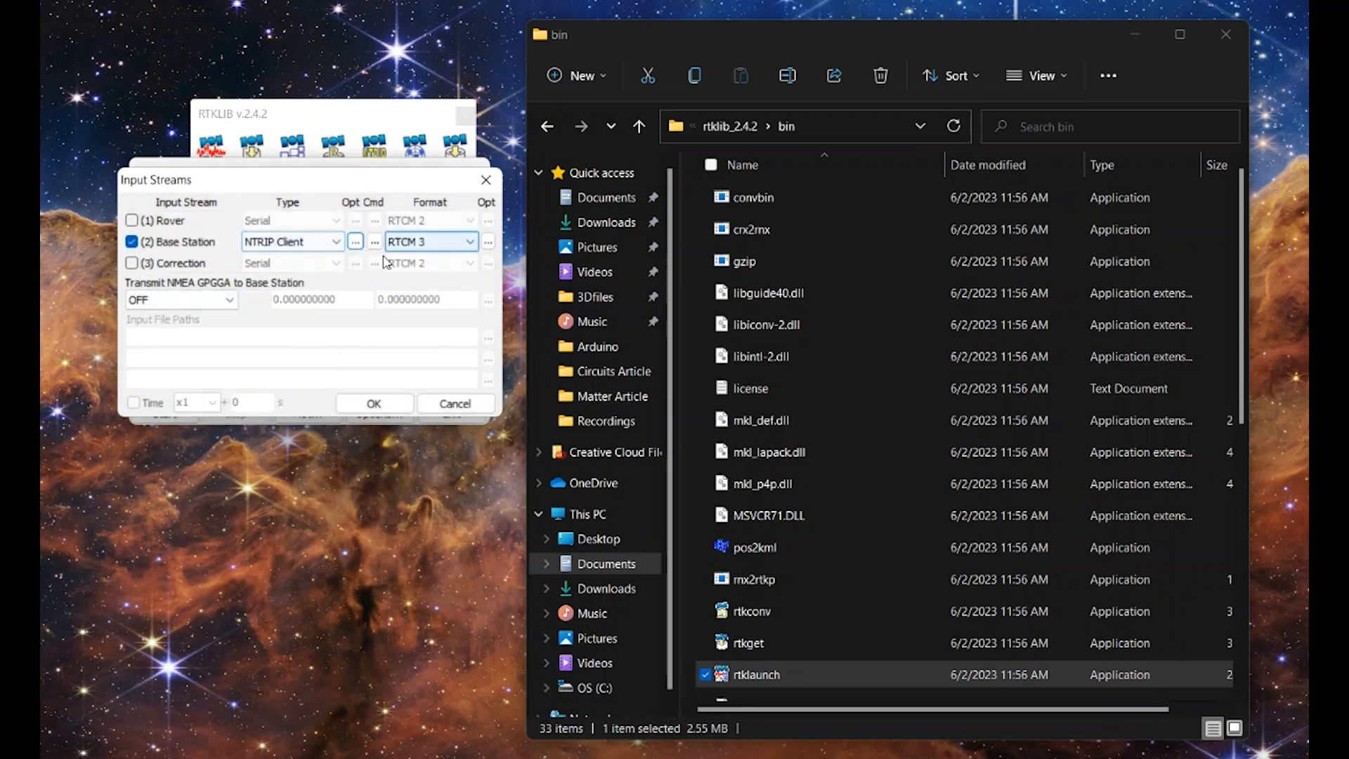
click(374, 403)
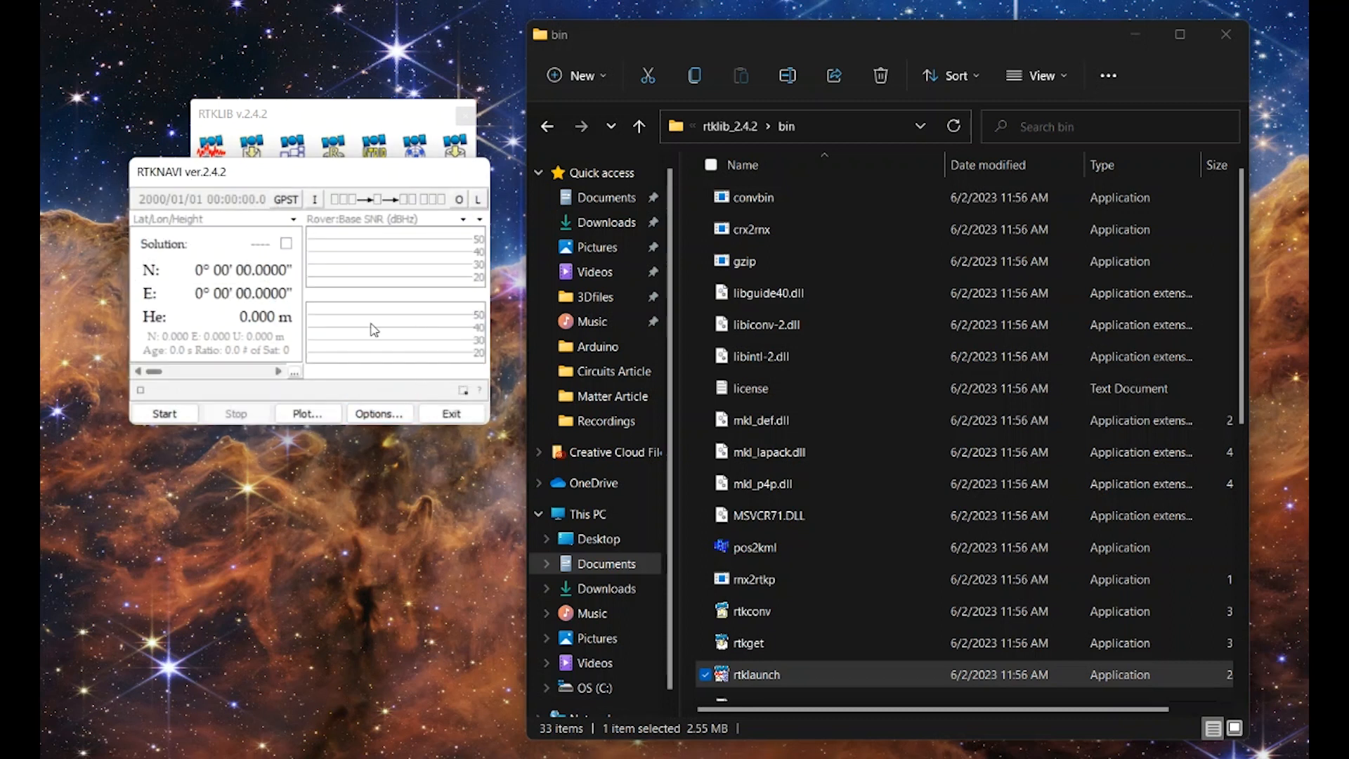
mouse_move(334, 335)
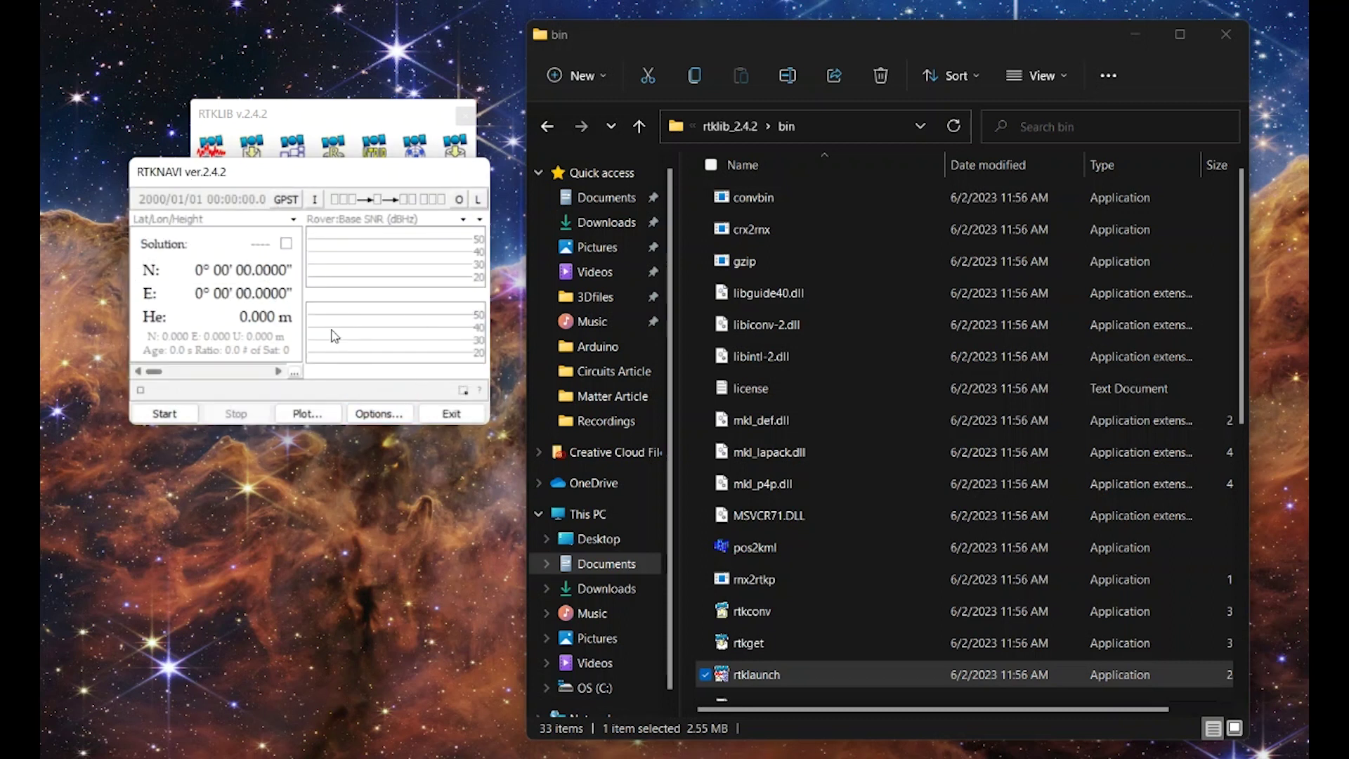
mouse_move(441, 323)
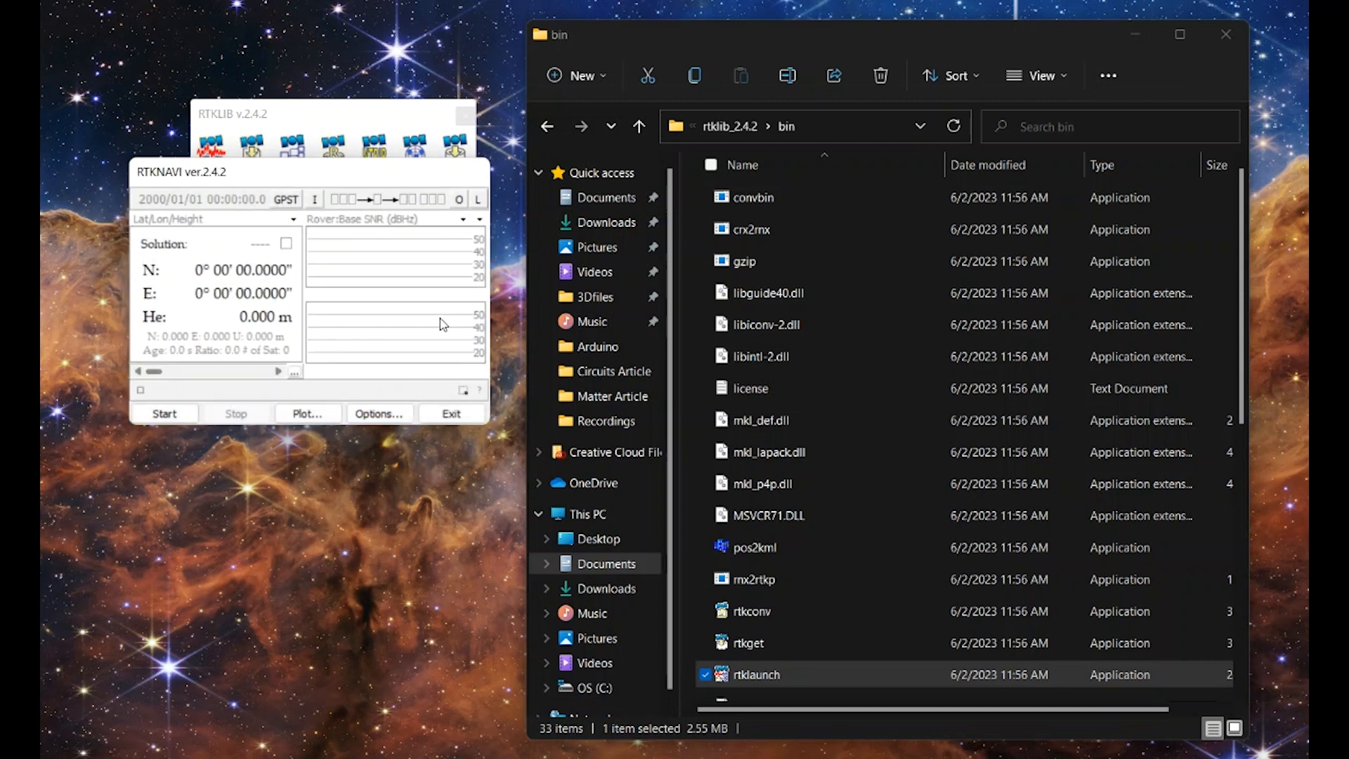
click(163, 413)
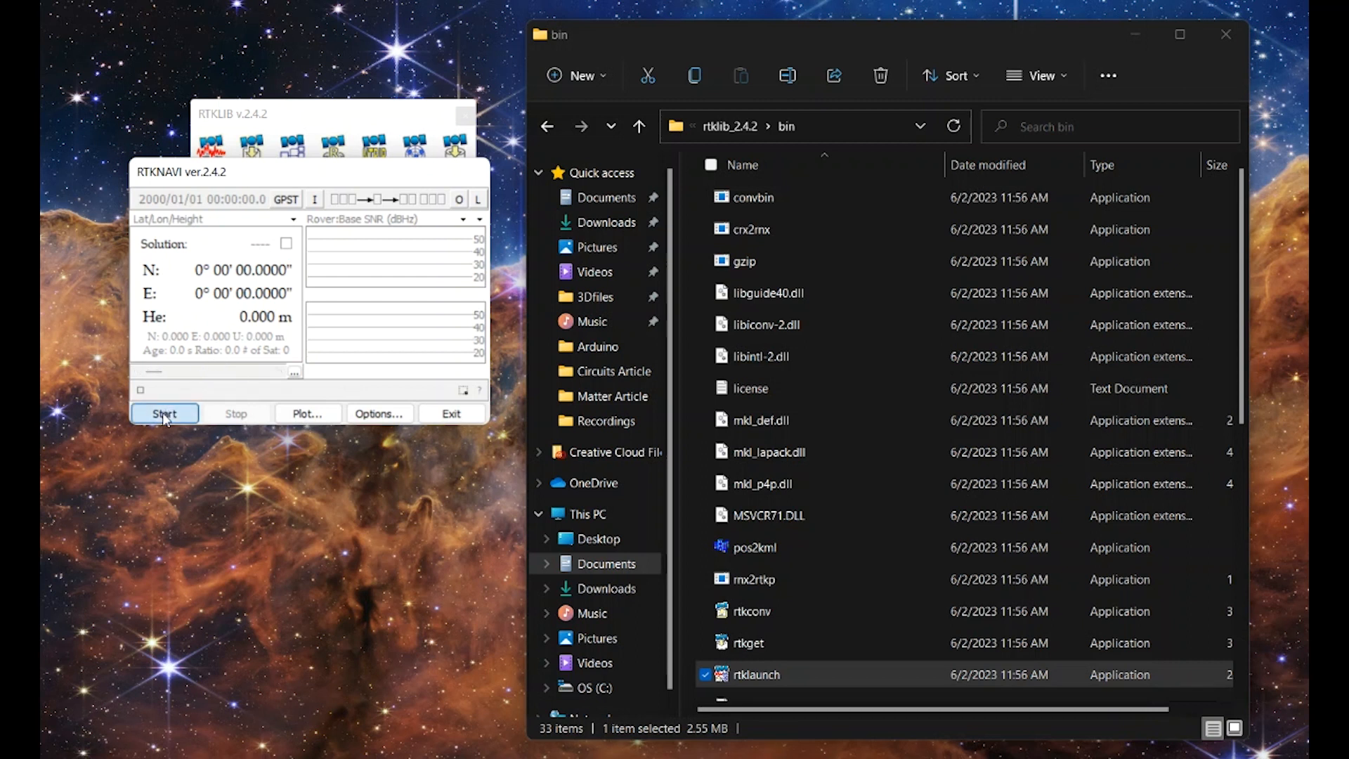
click(163, 413)
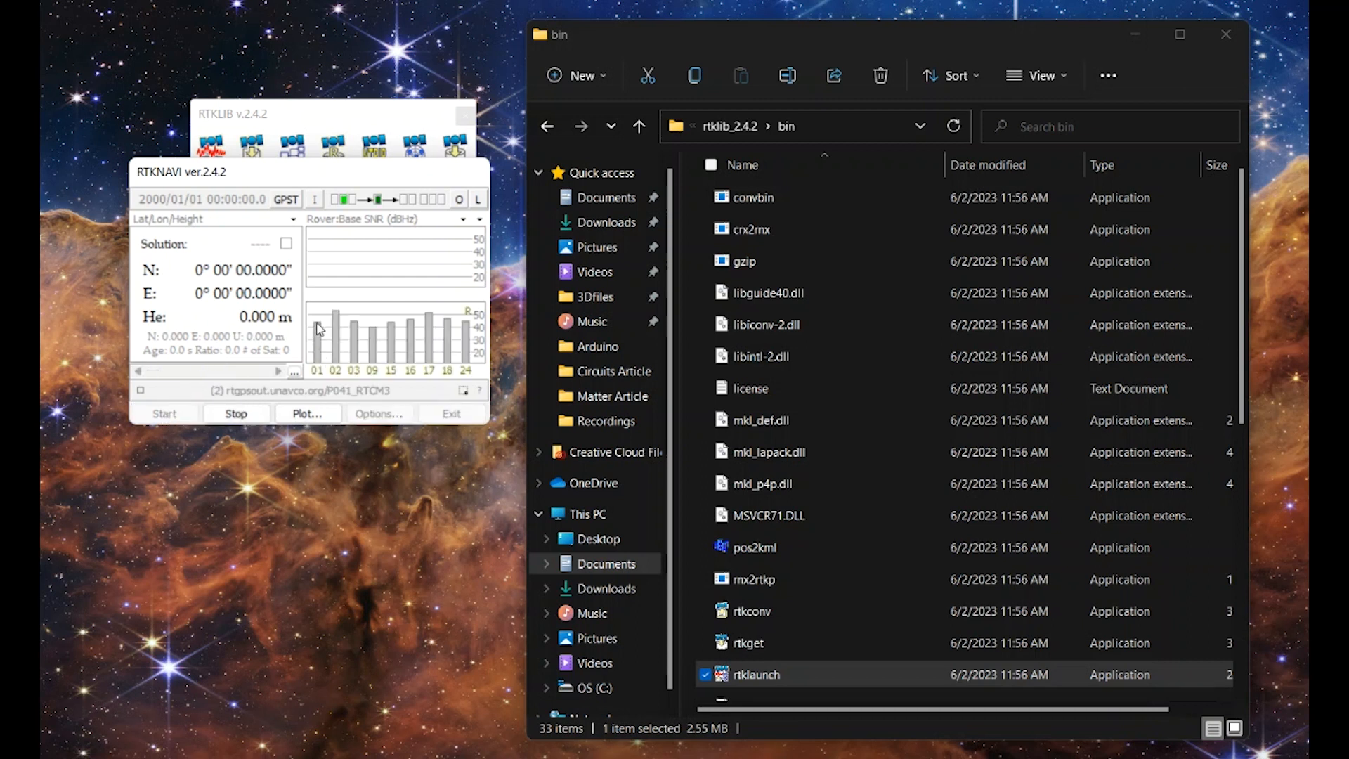
mouse_move(465, 320)
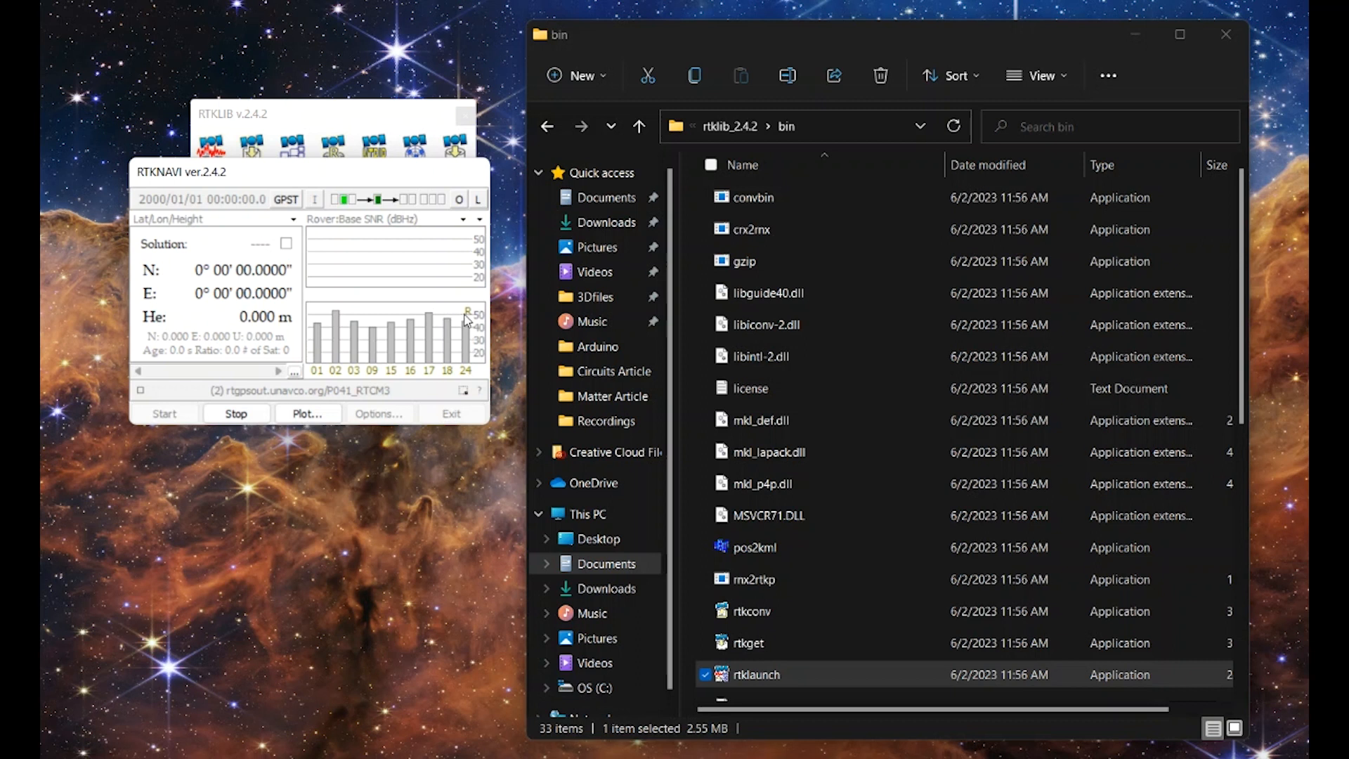
mouse_move(483, 416)
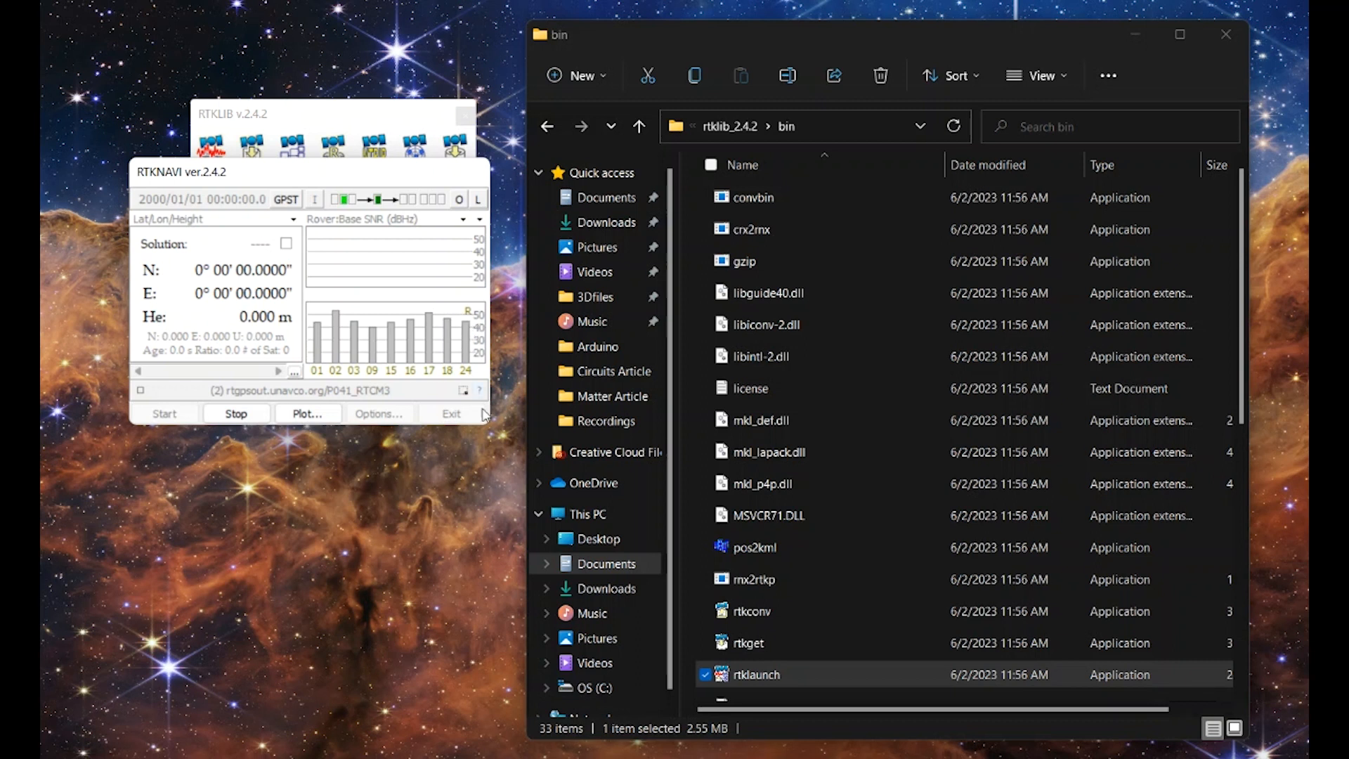
mouse_move(316, 560)
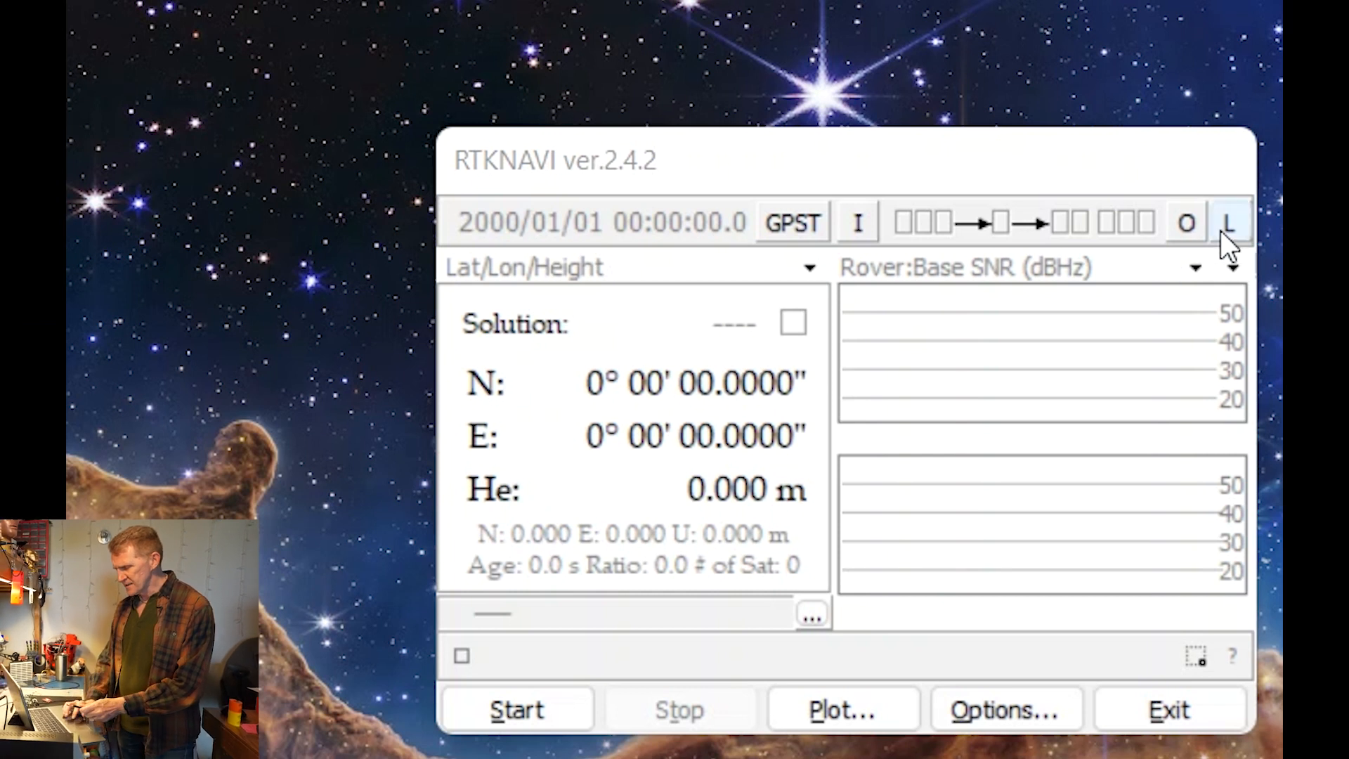
Step: Enable the Base Station log stream as serial output on COM5 at 9600 bps
click(1230, 222)
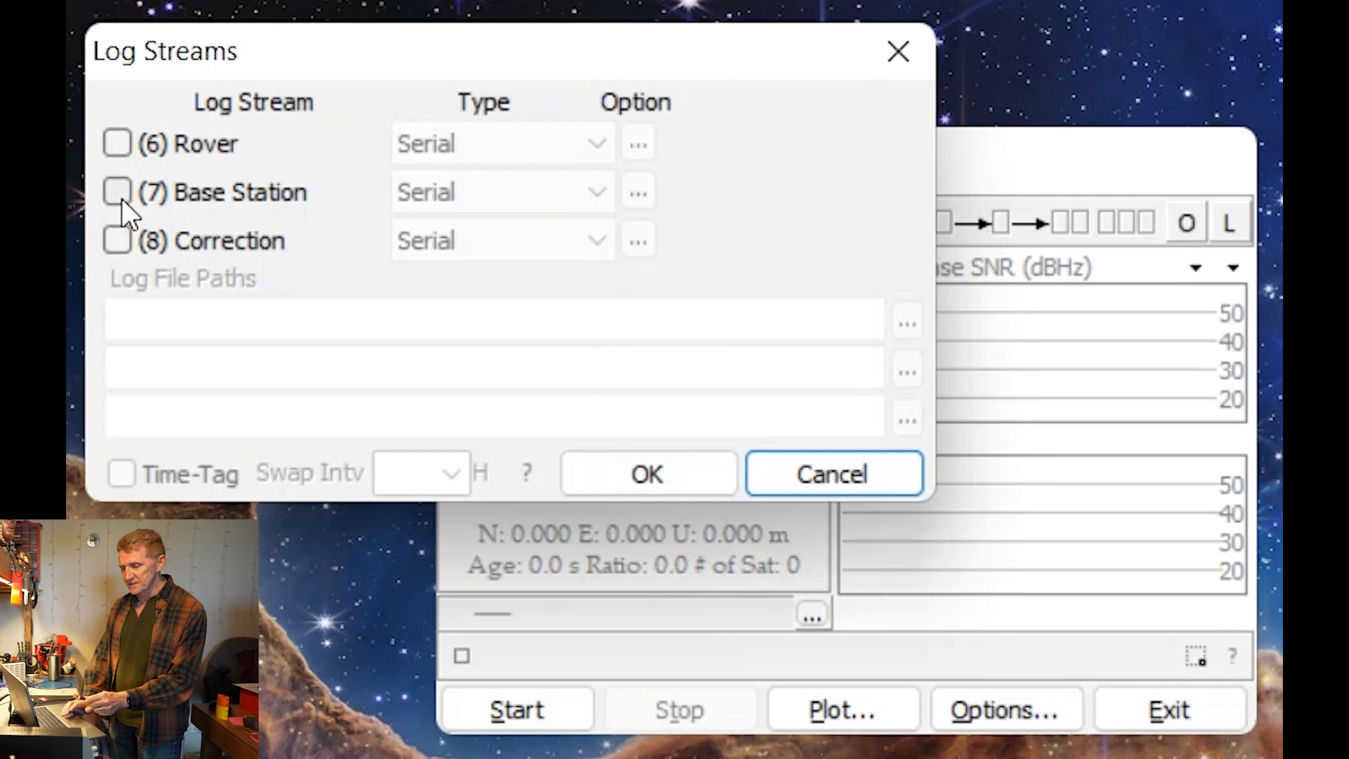
click(117, 191)
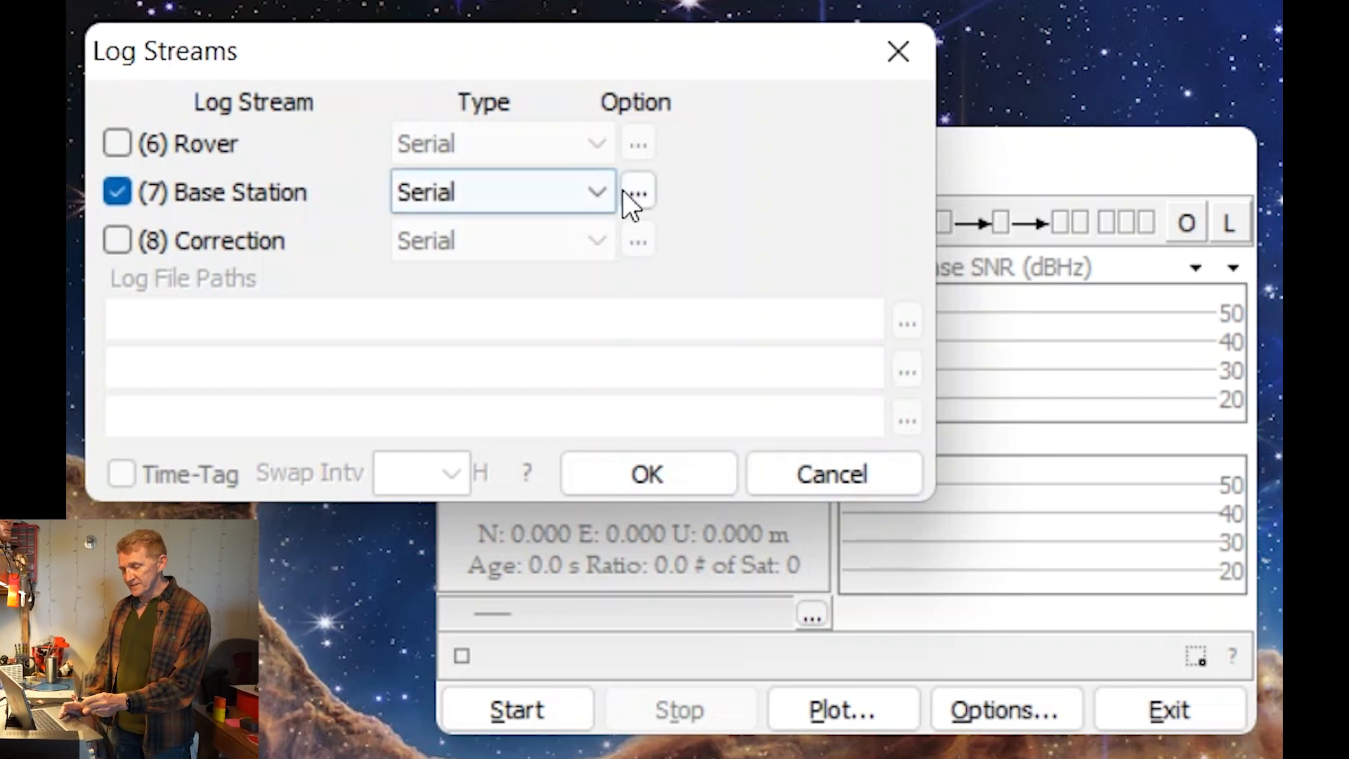
click(636, 191)
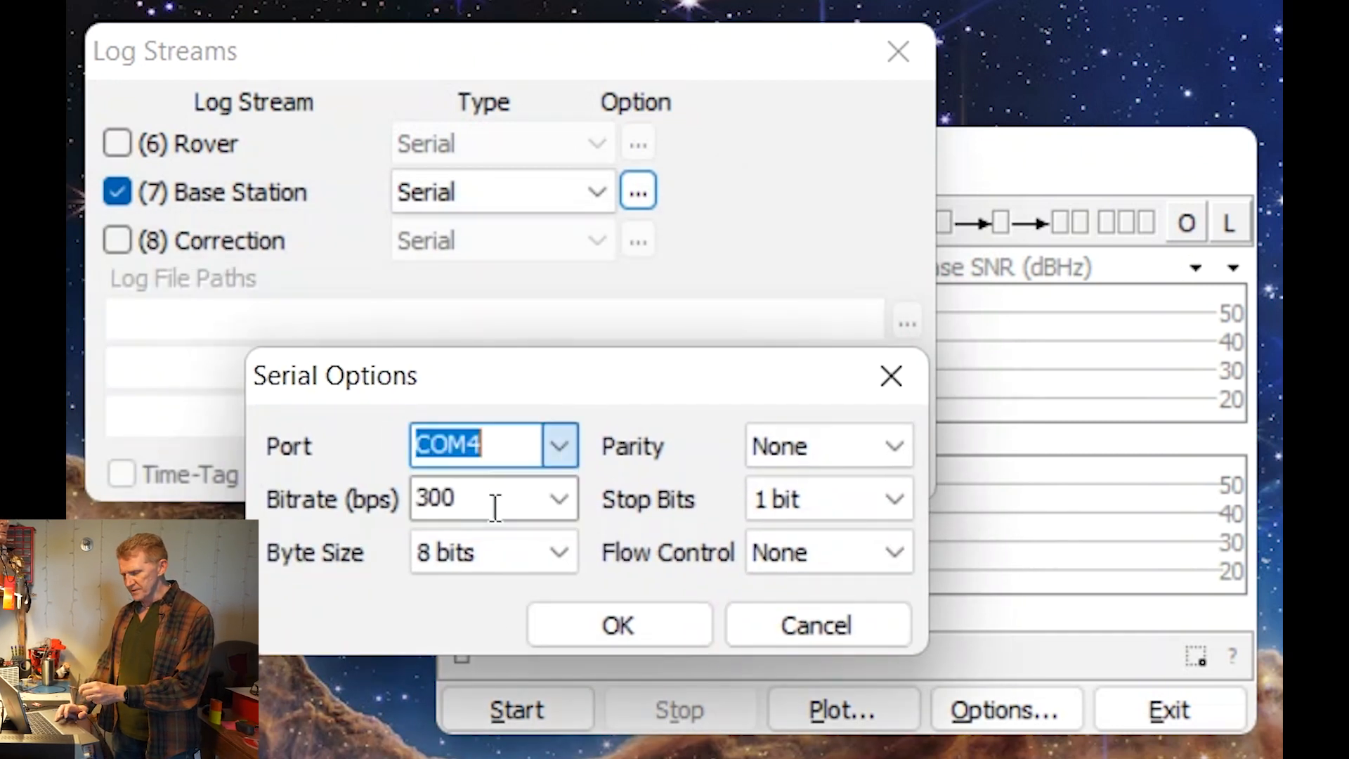
click(558, 499)
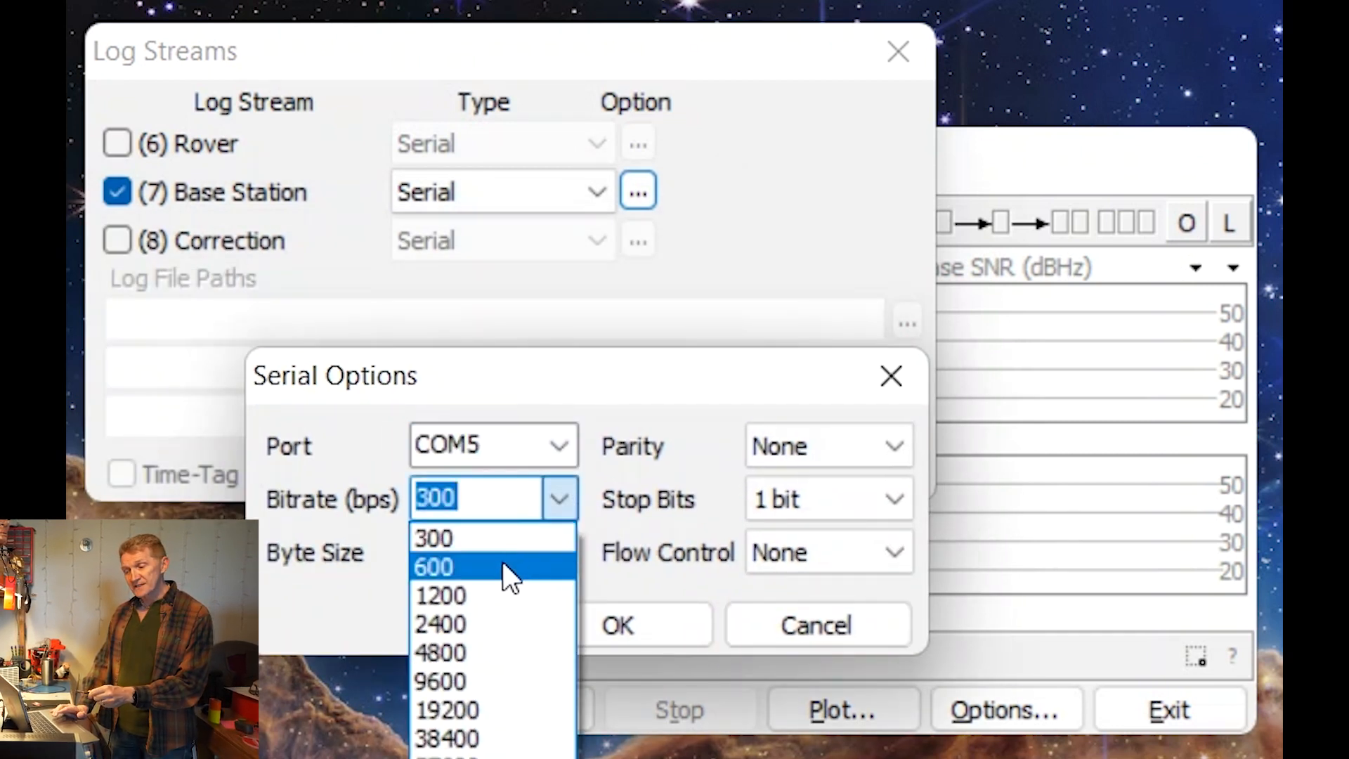
click(441, 681)
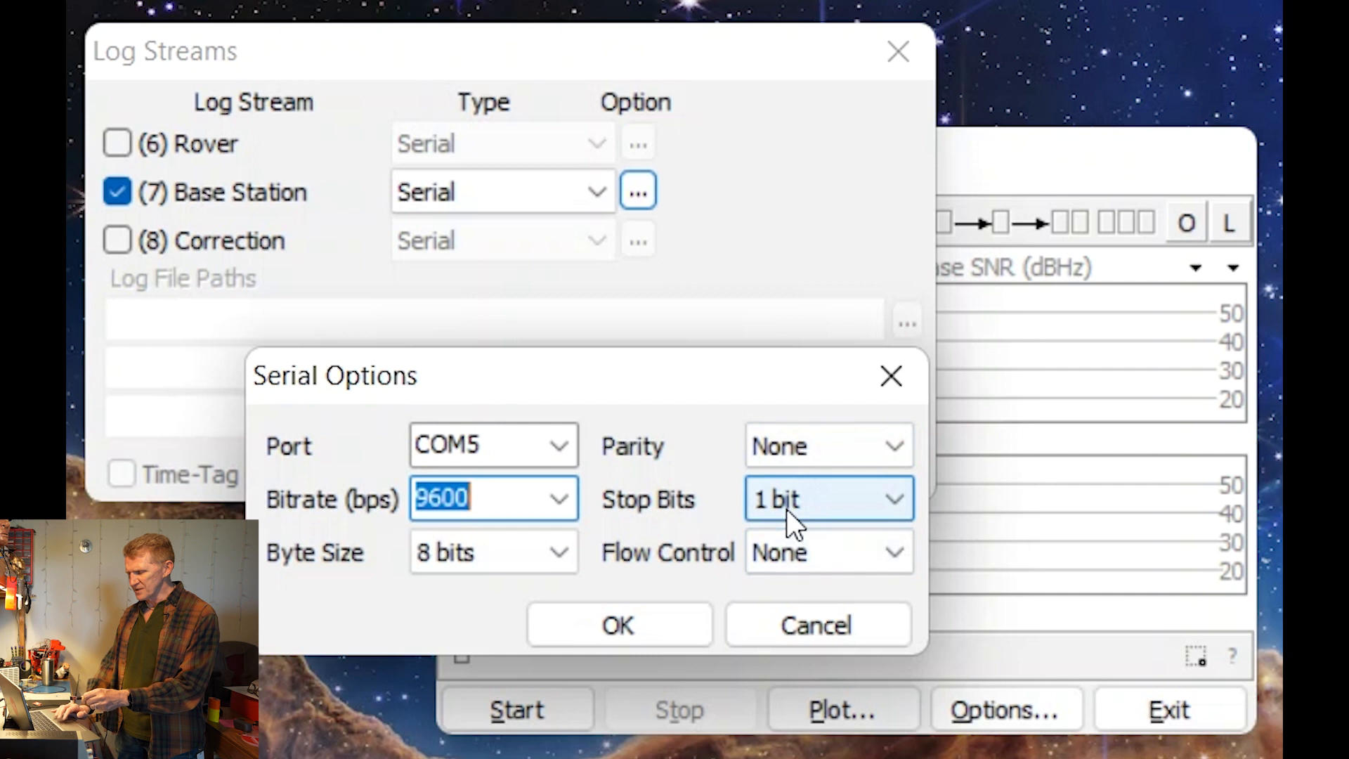
click(617, 624)
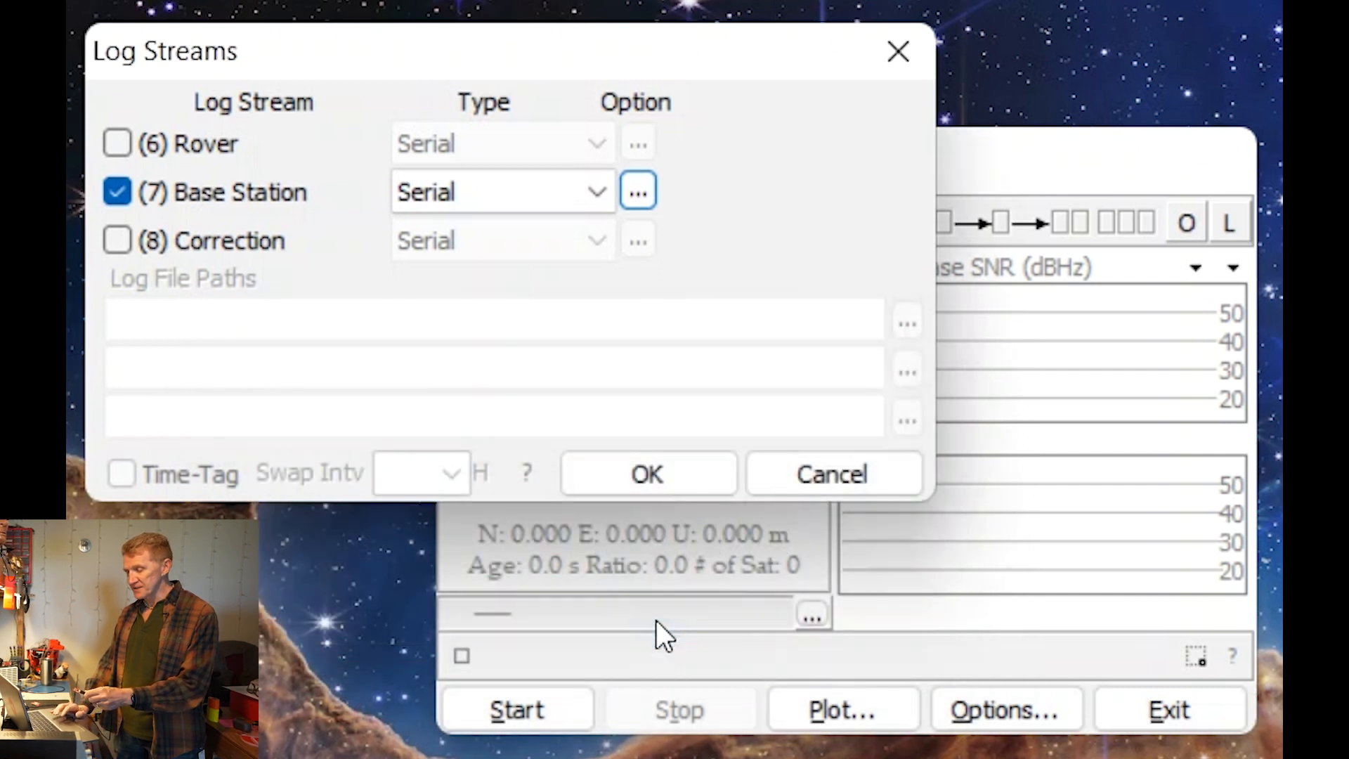
mouse_move(646, 474)
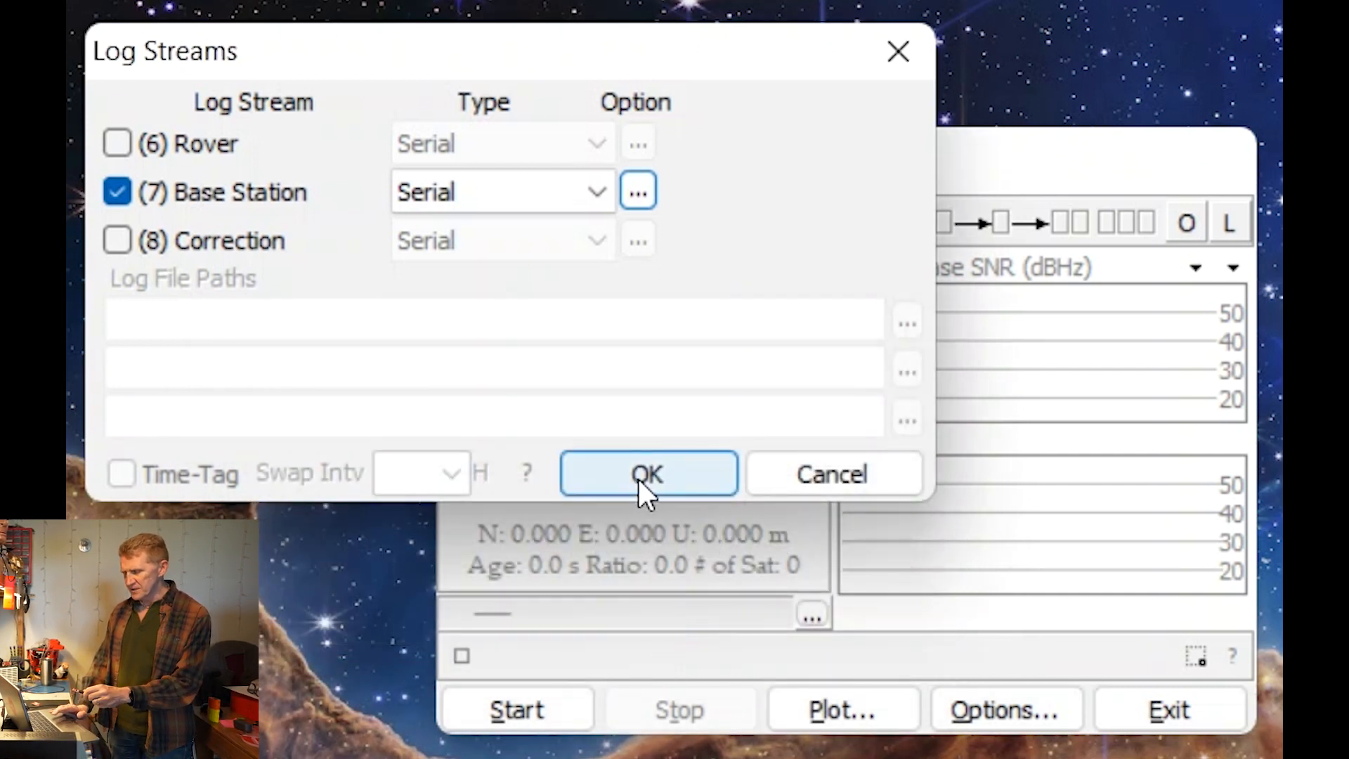
click(646, 474)
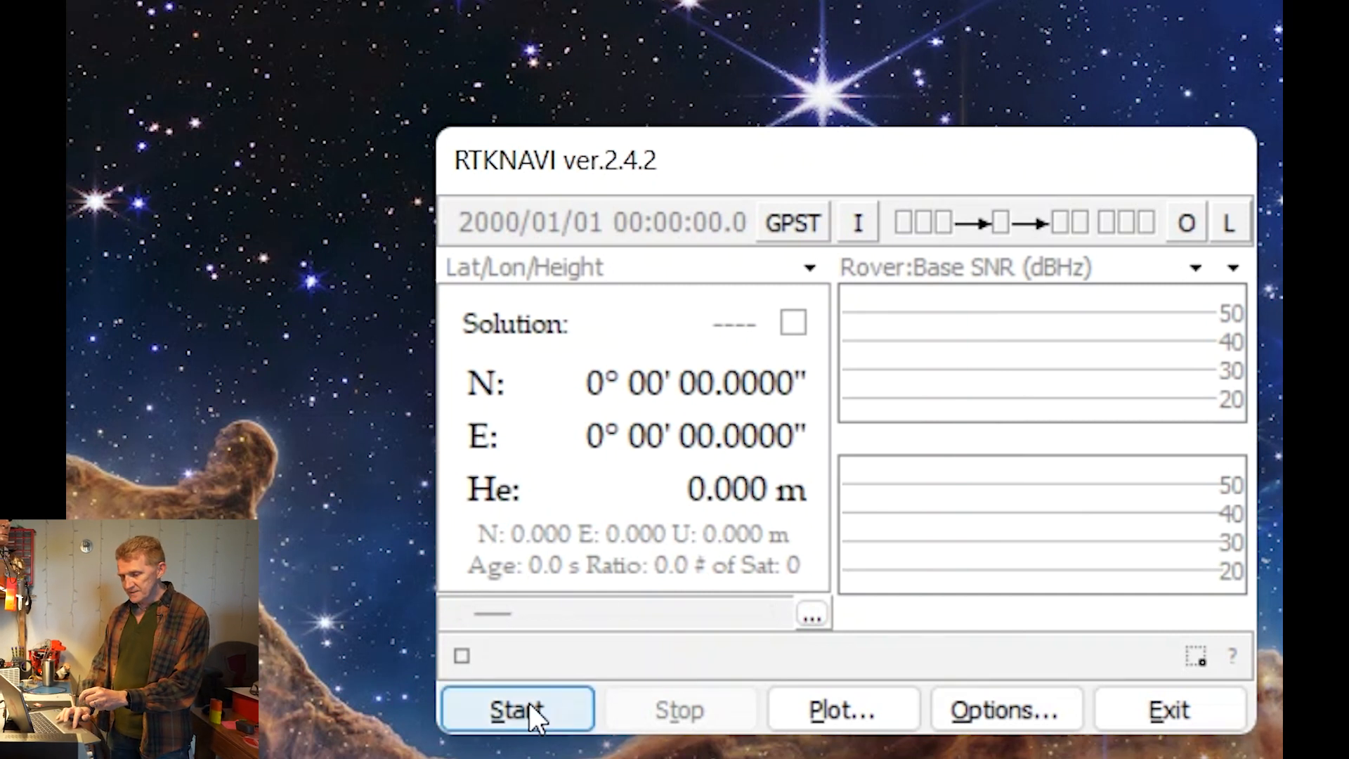
Step: Start RTKNAVI so base corrections stream from the caster out the serial port
click(515, 708)
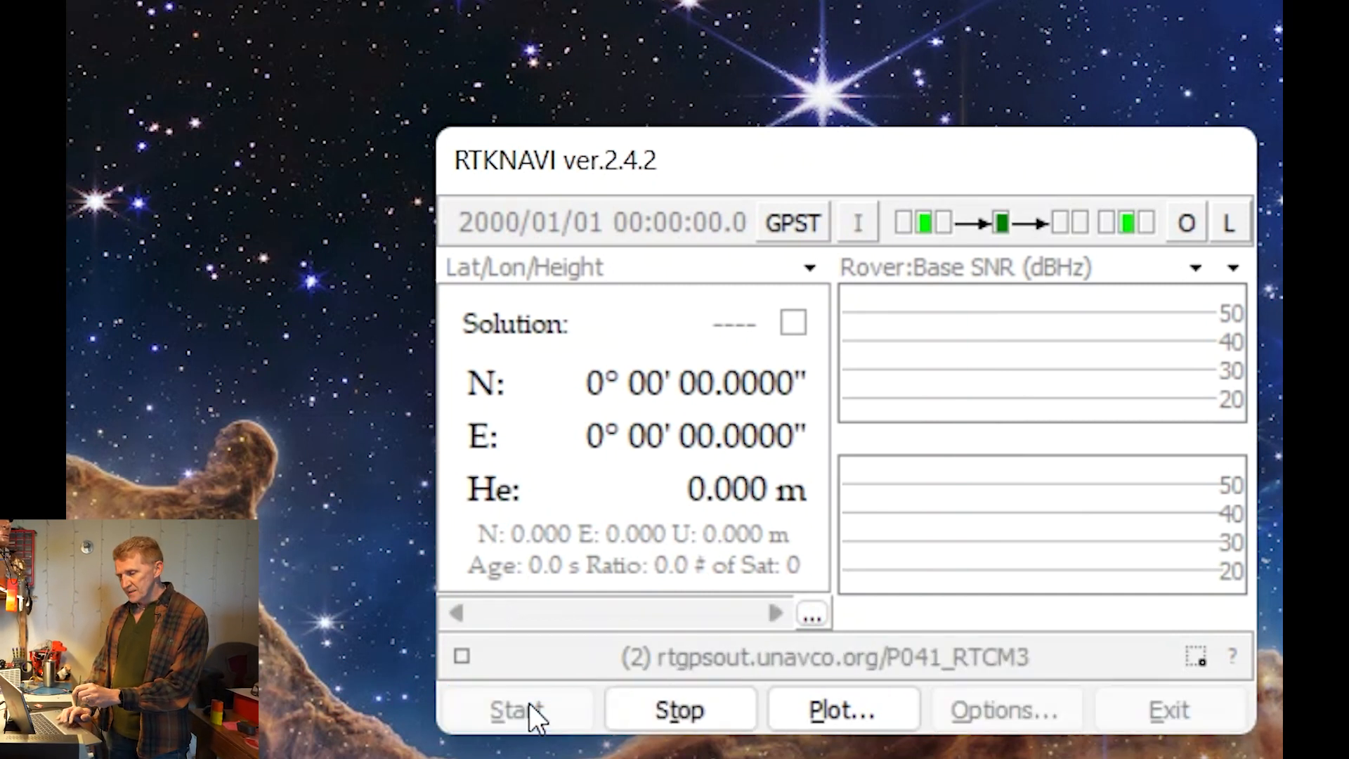
click(516, 710)
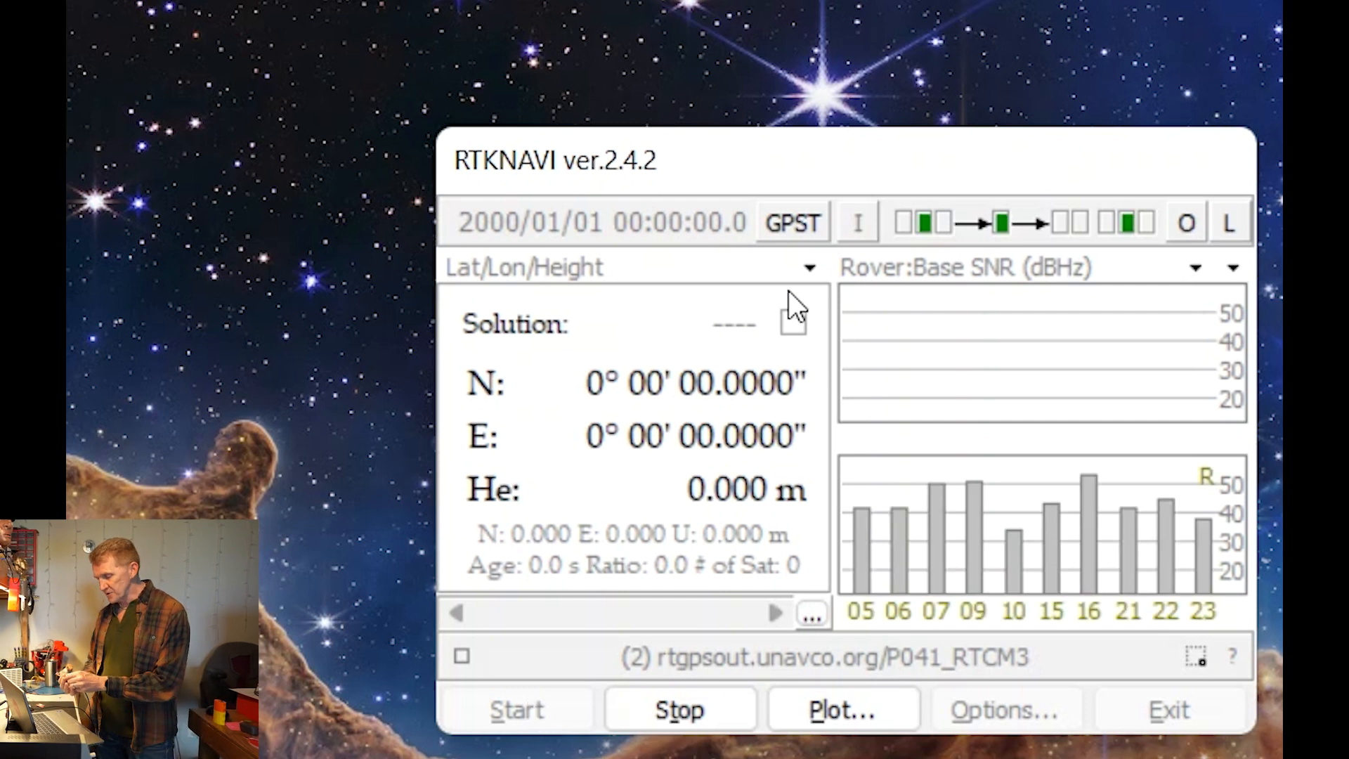
mouse_move(1005, 666)
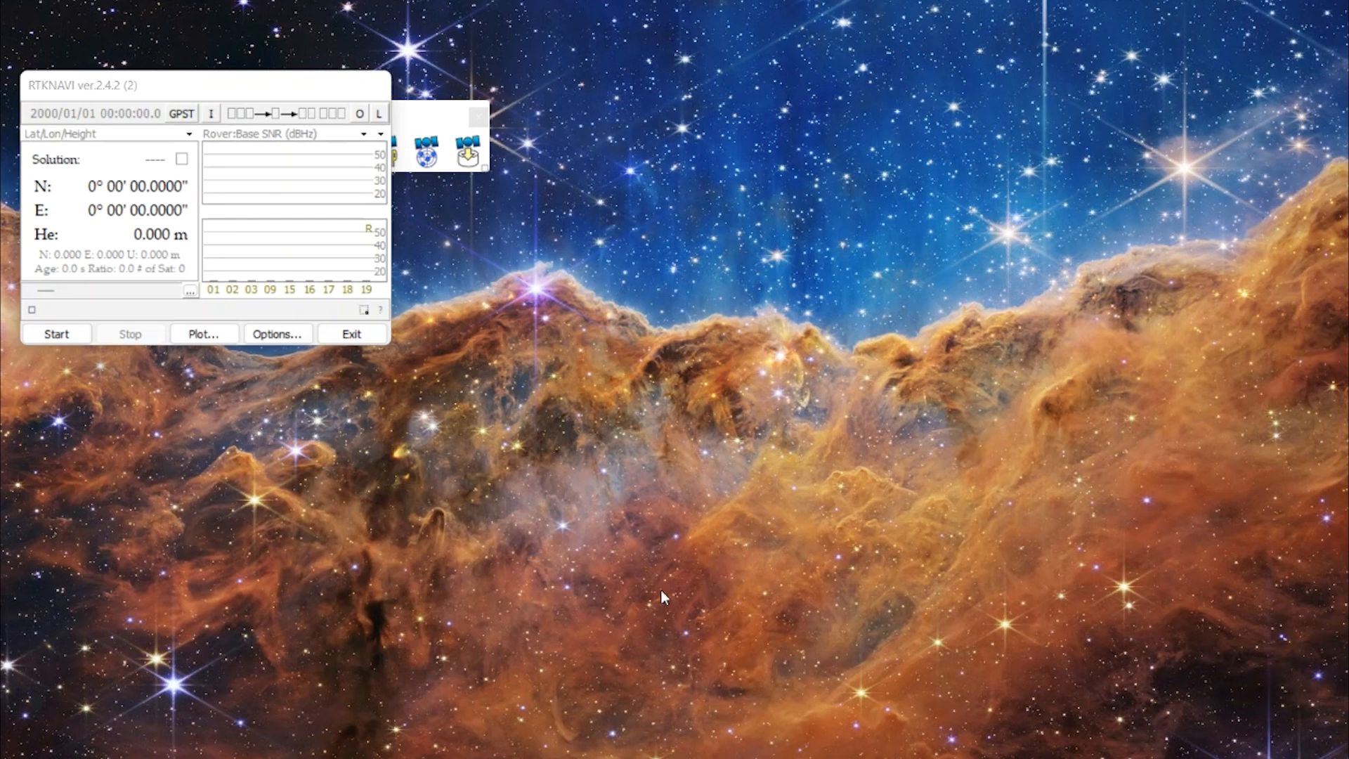
mouse_move(309, 476)
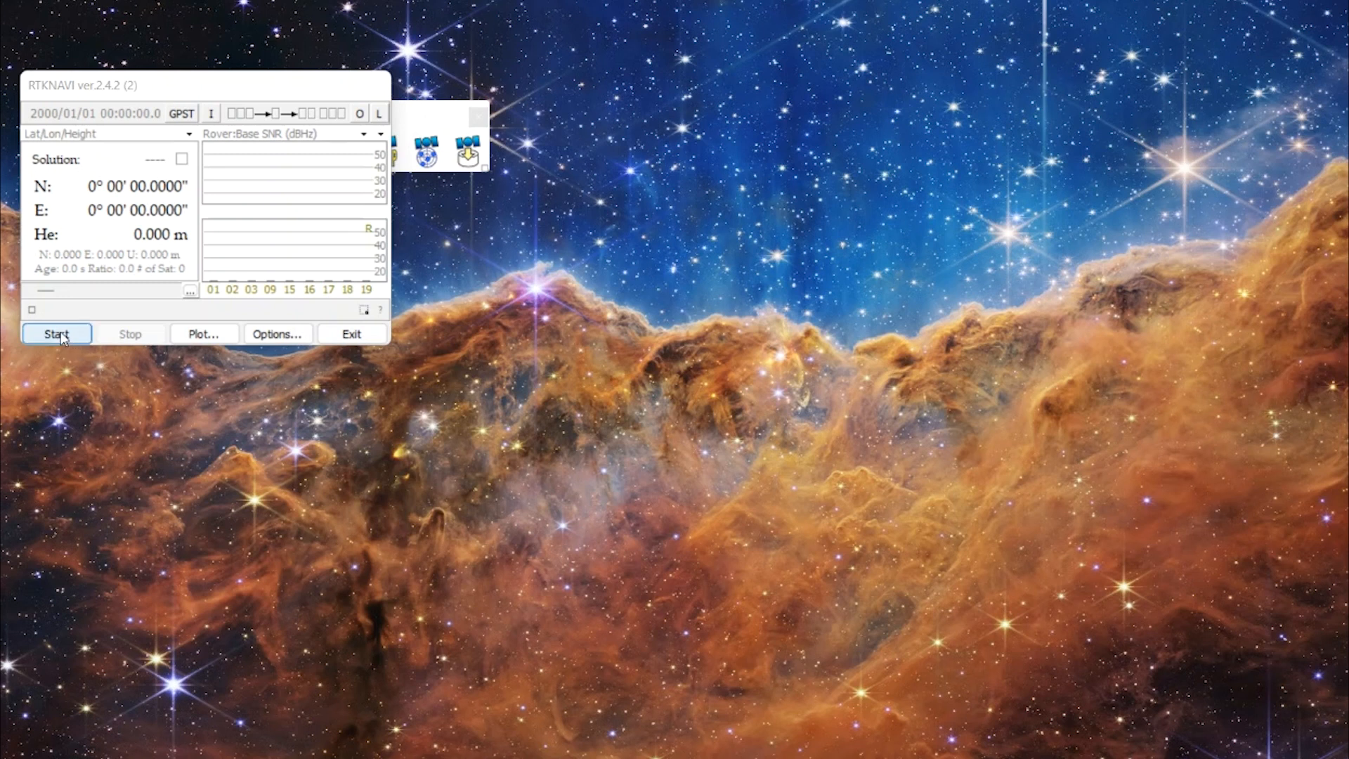
click(57, 334)
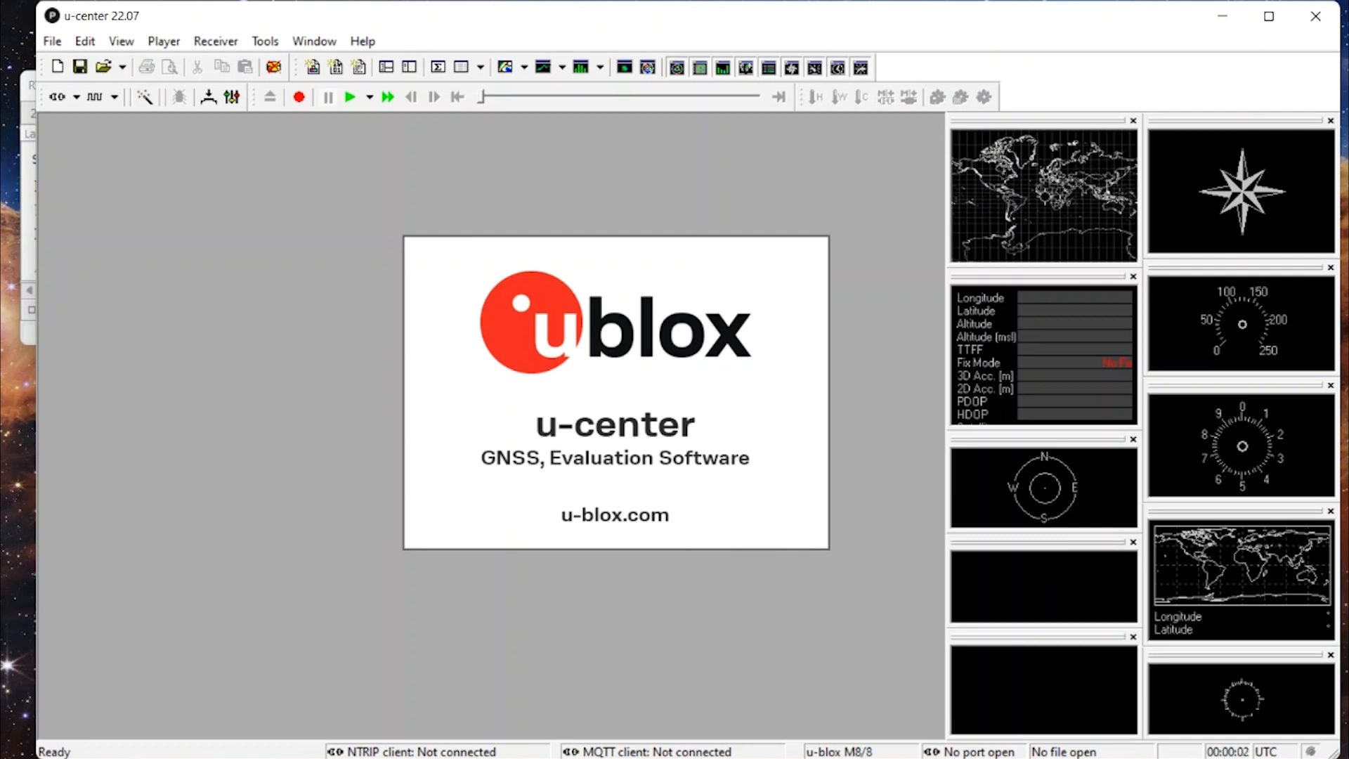
mouse_move(356, 283)
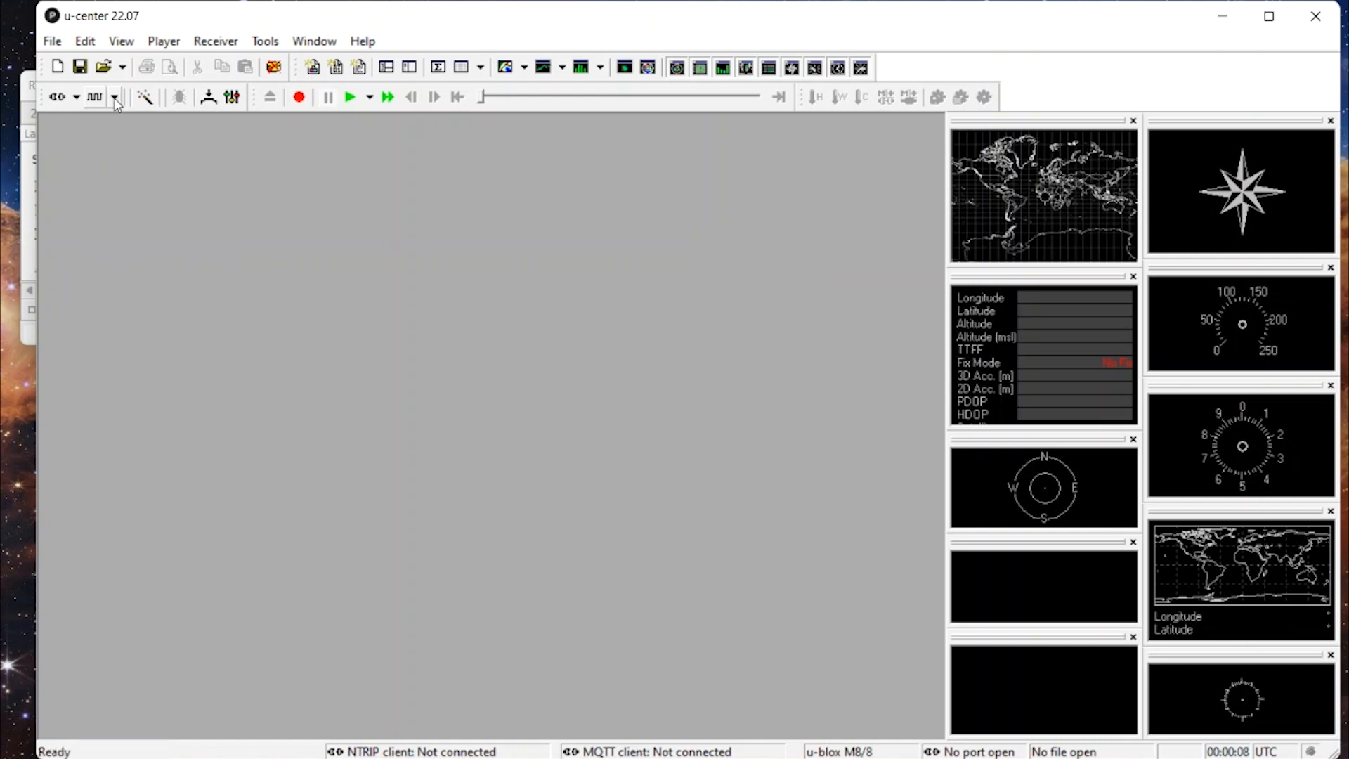
Step: Connect u-center to COM10 and view the NMEA Text Console showing a 3D/DGNSS/FLOAT fix
click(114, 97)
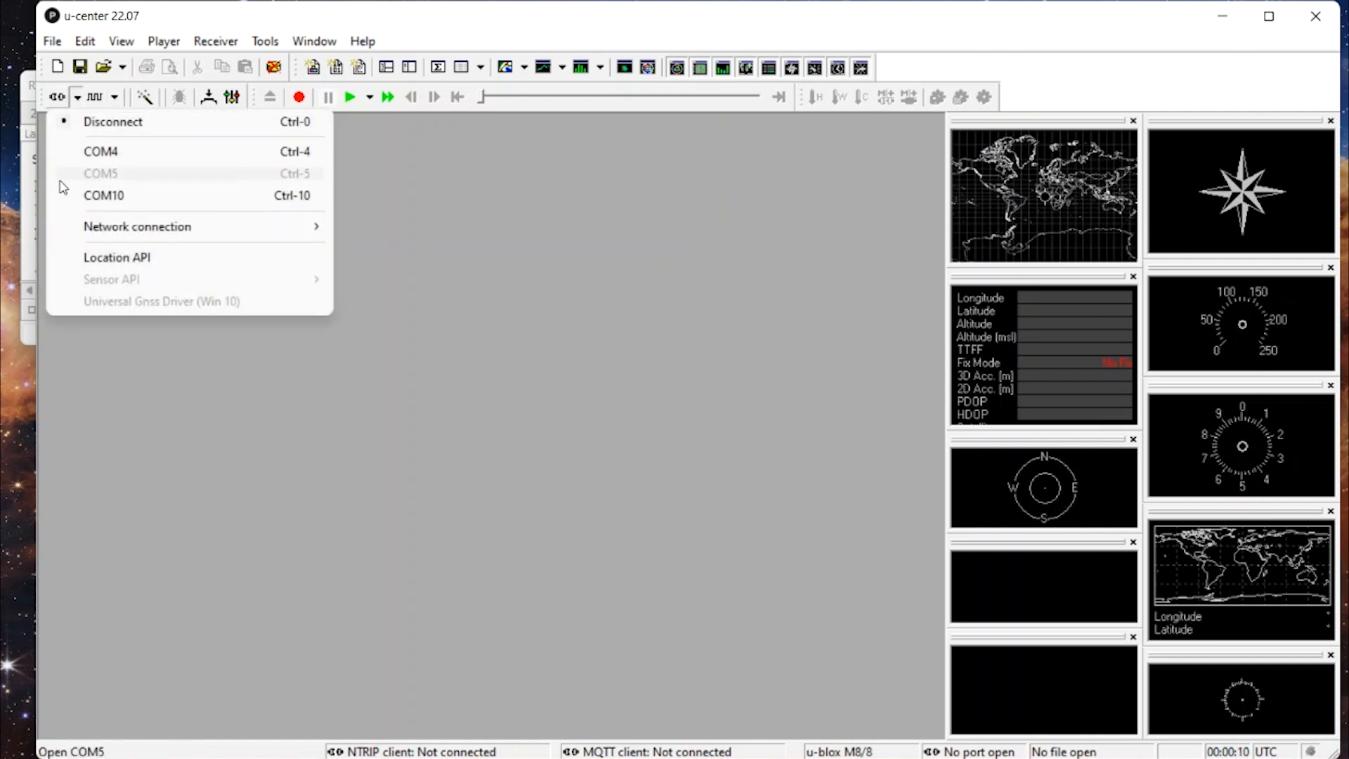
click(102, 195)
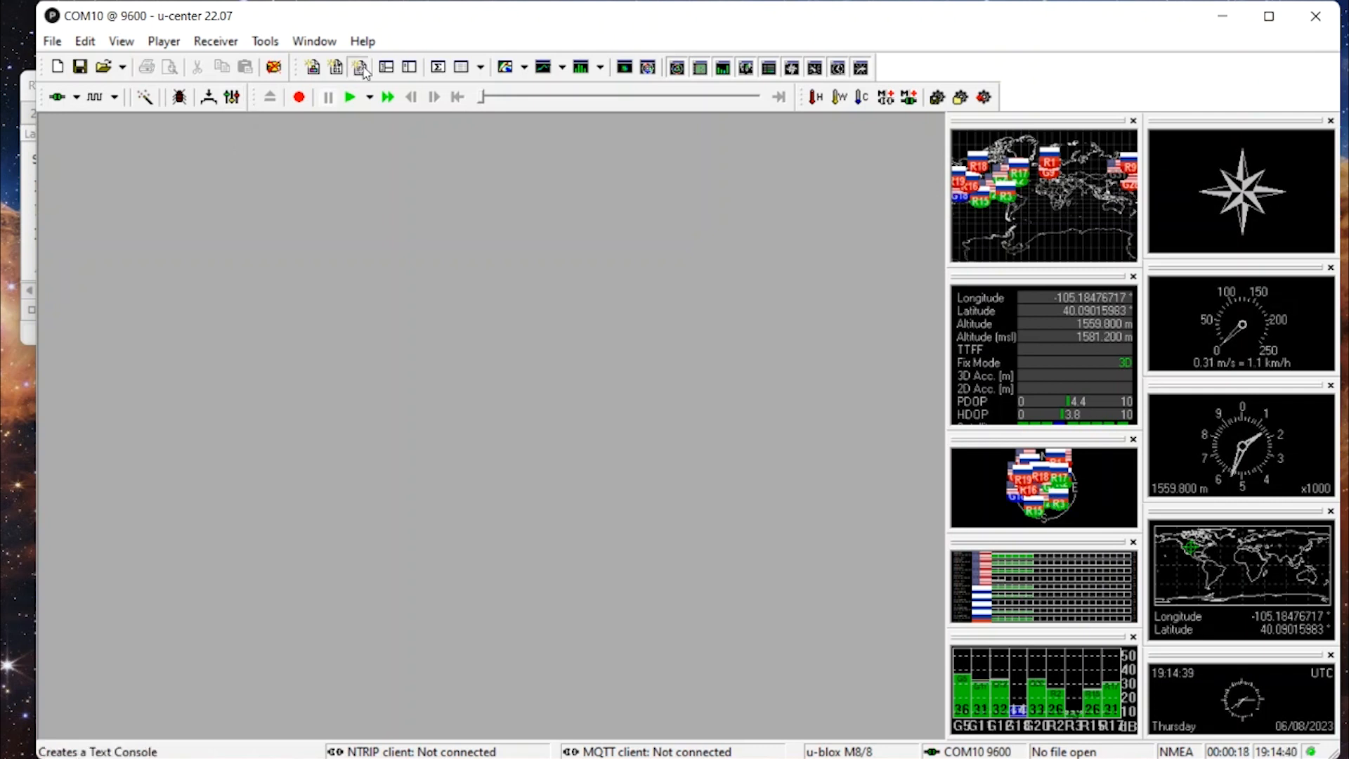
click(360, 66)
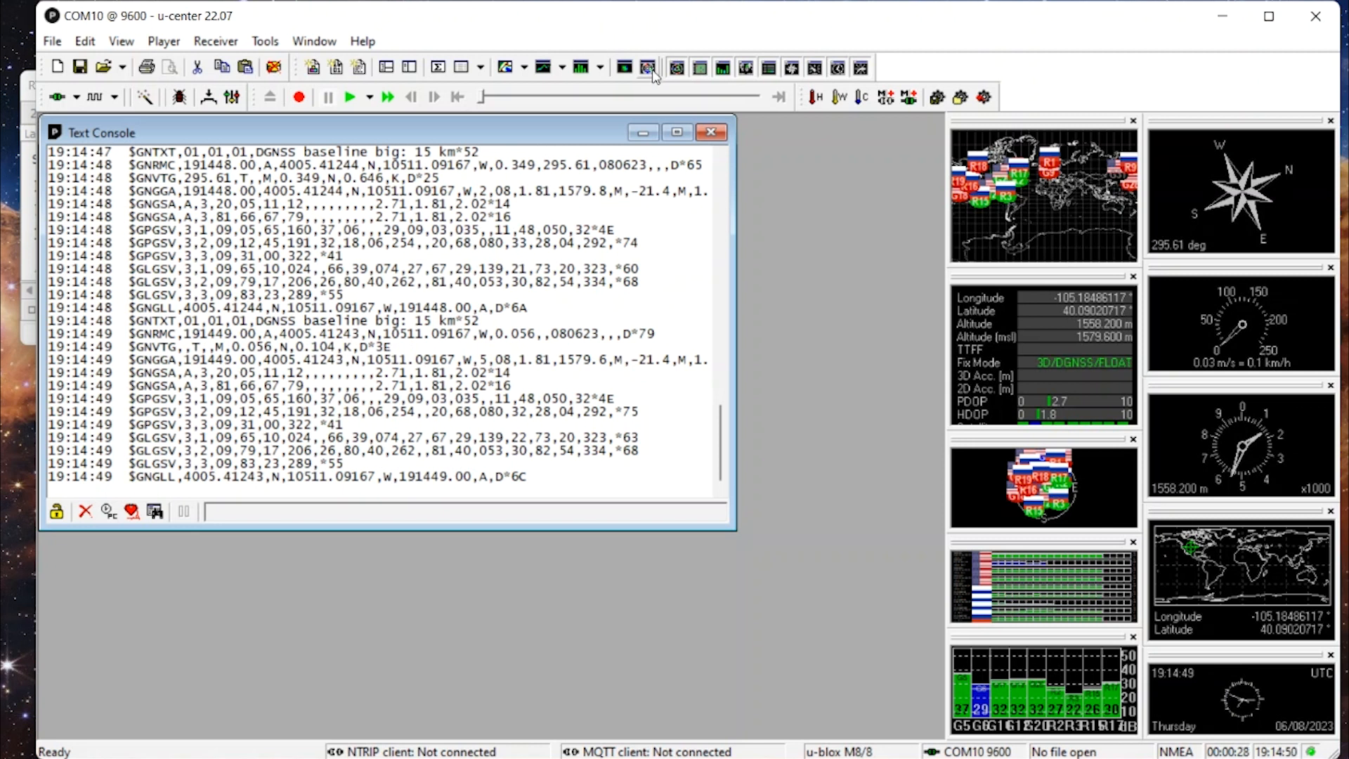
click(711, 132)
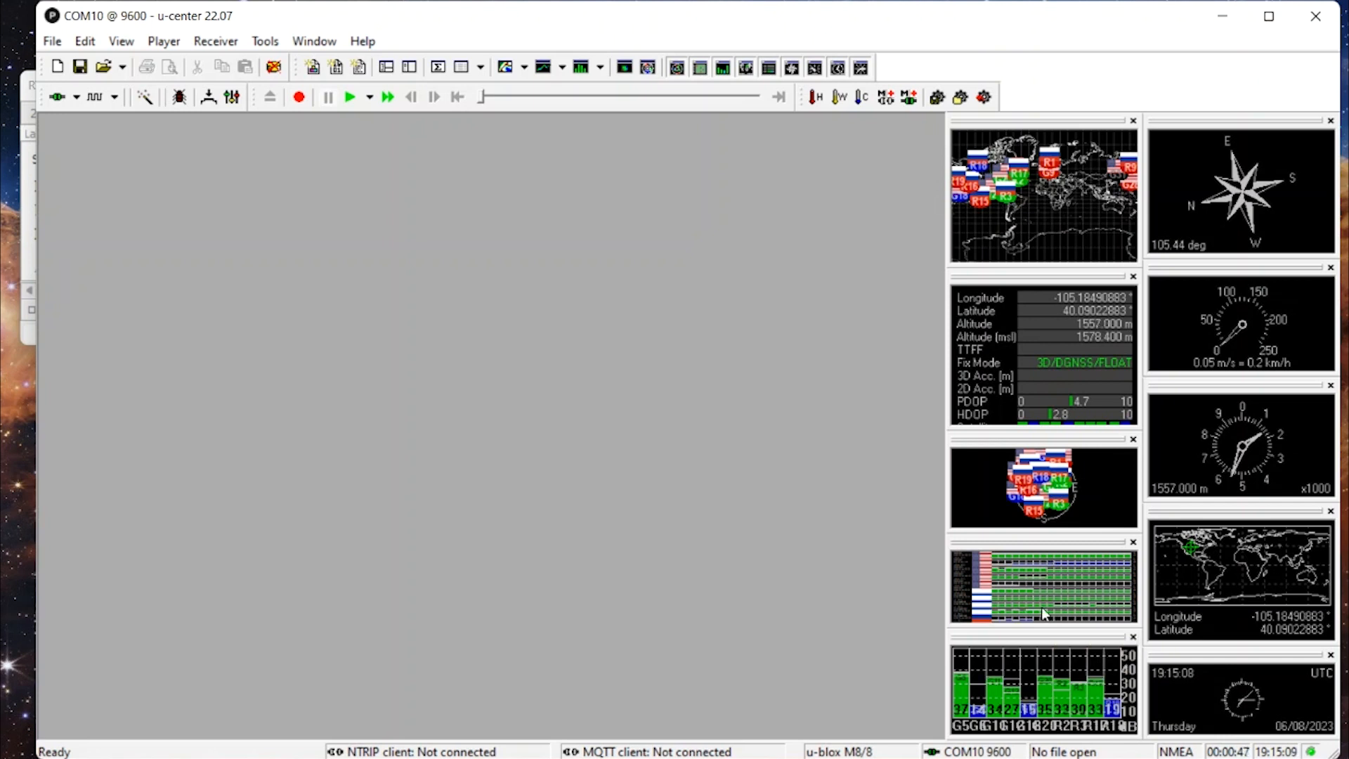
mouse_move(1041, 576)
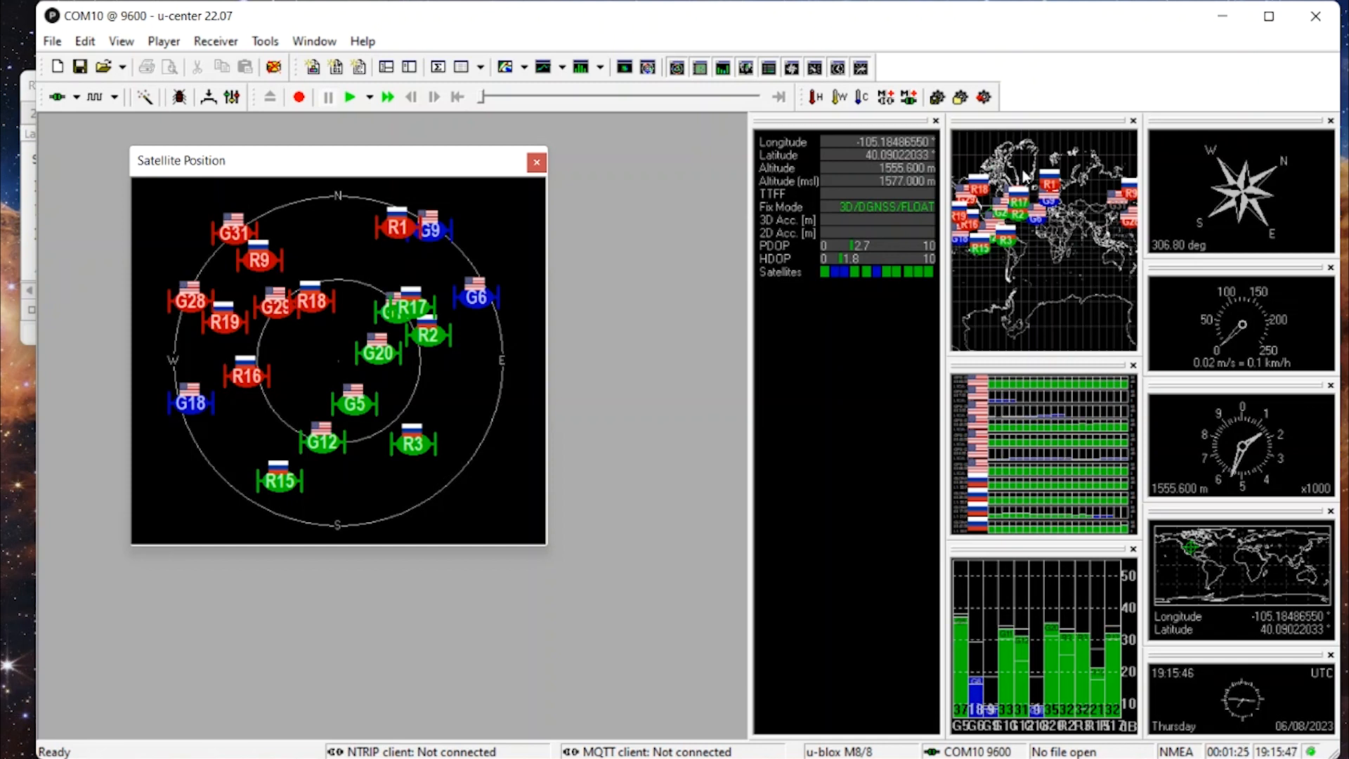
mouse_move(1022, 660)
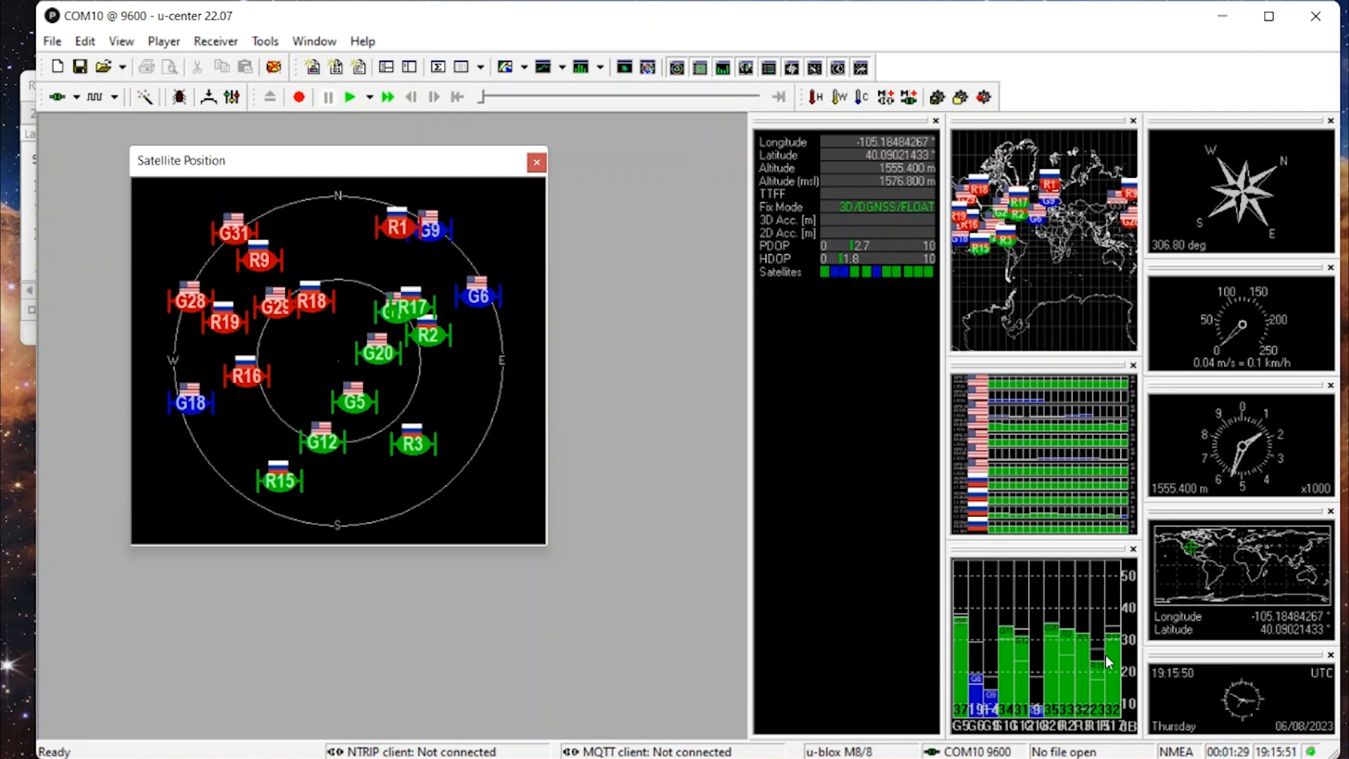
mouse_move(669, 444)
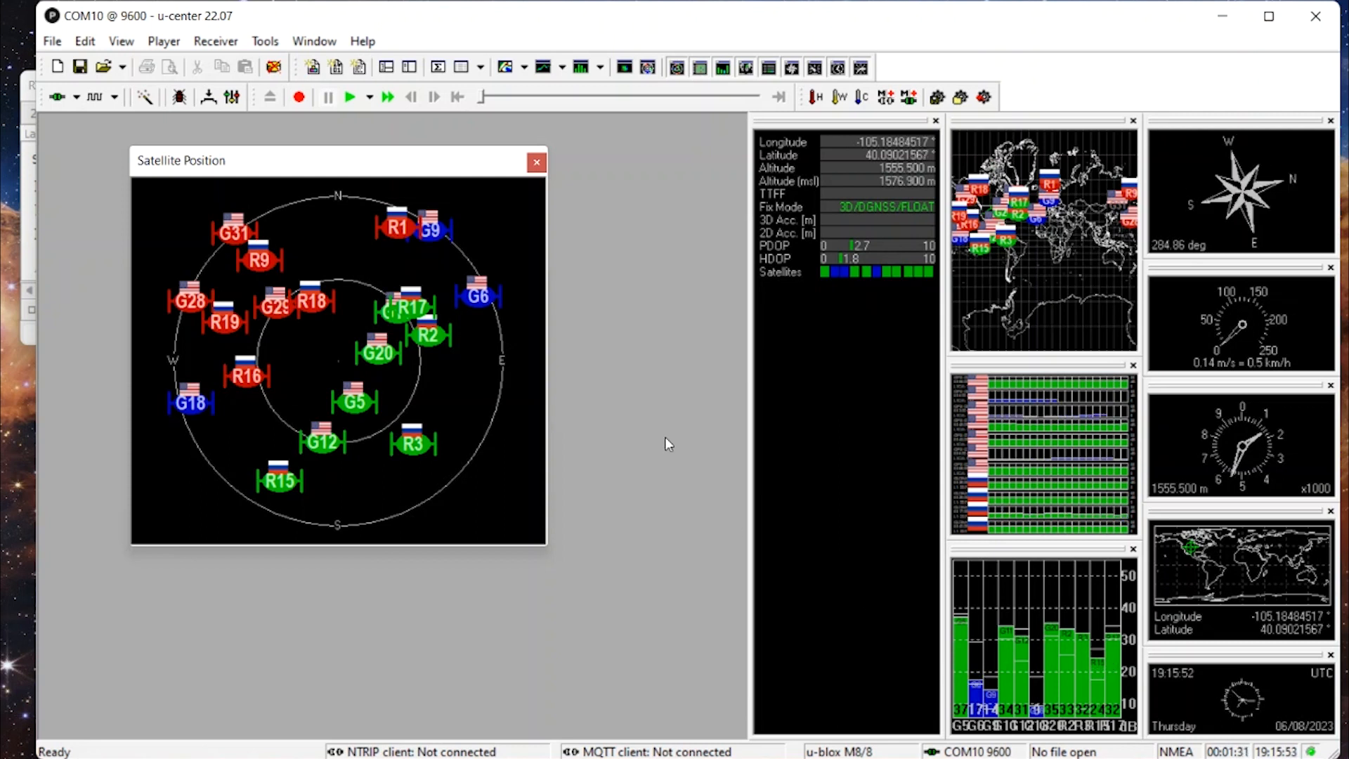